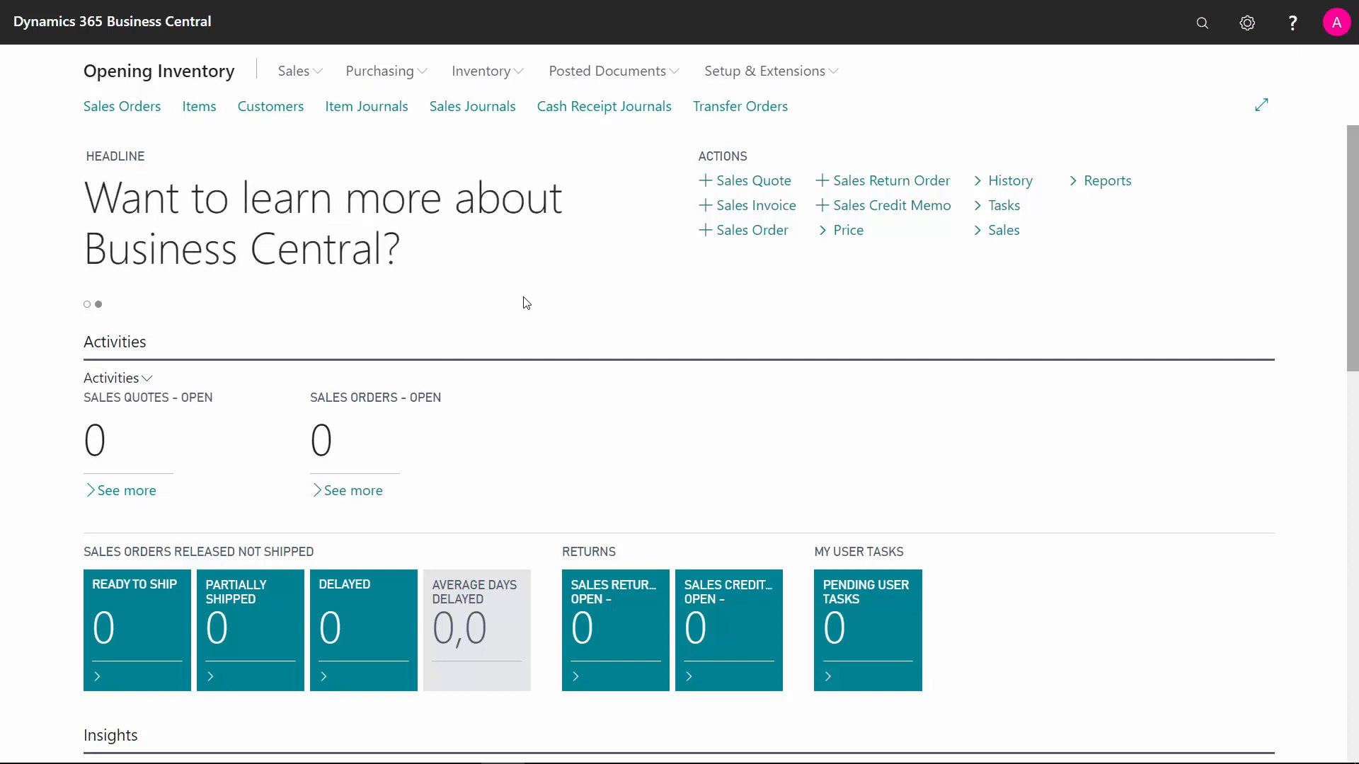
mouse_move(640, 314)
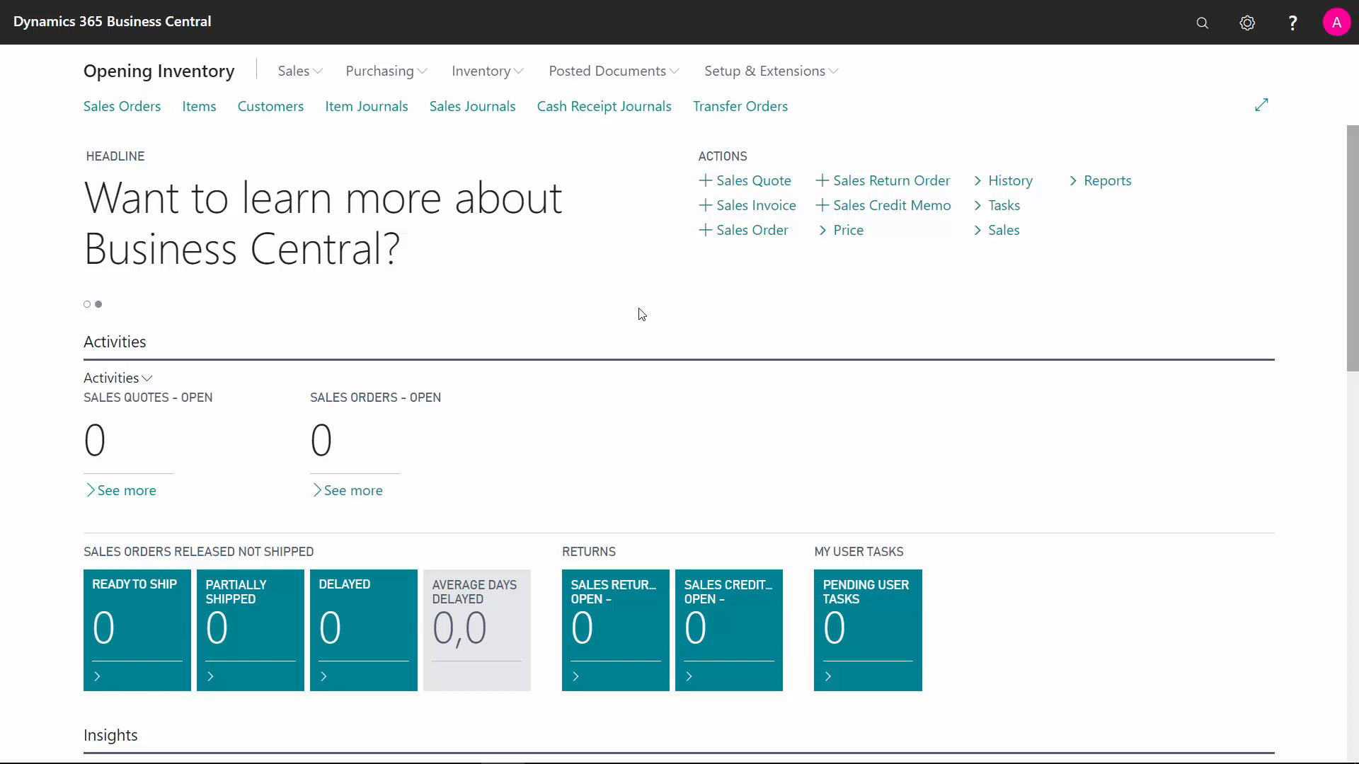
mouse_move(198, 107)
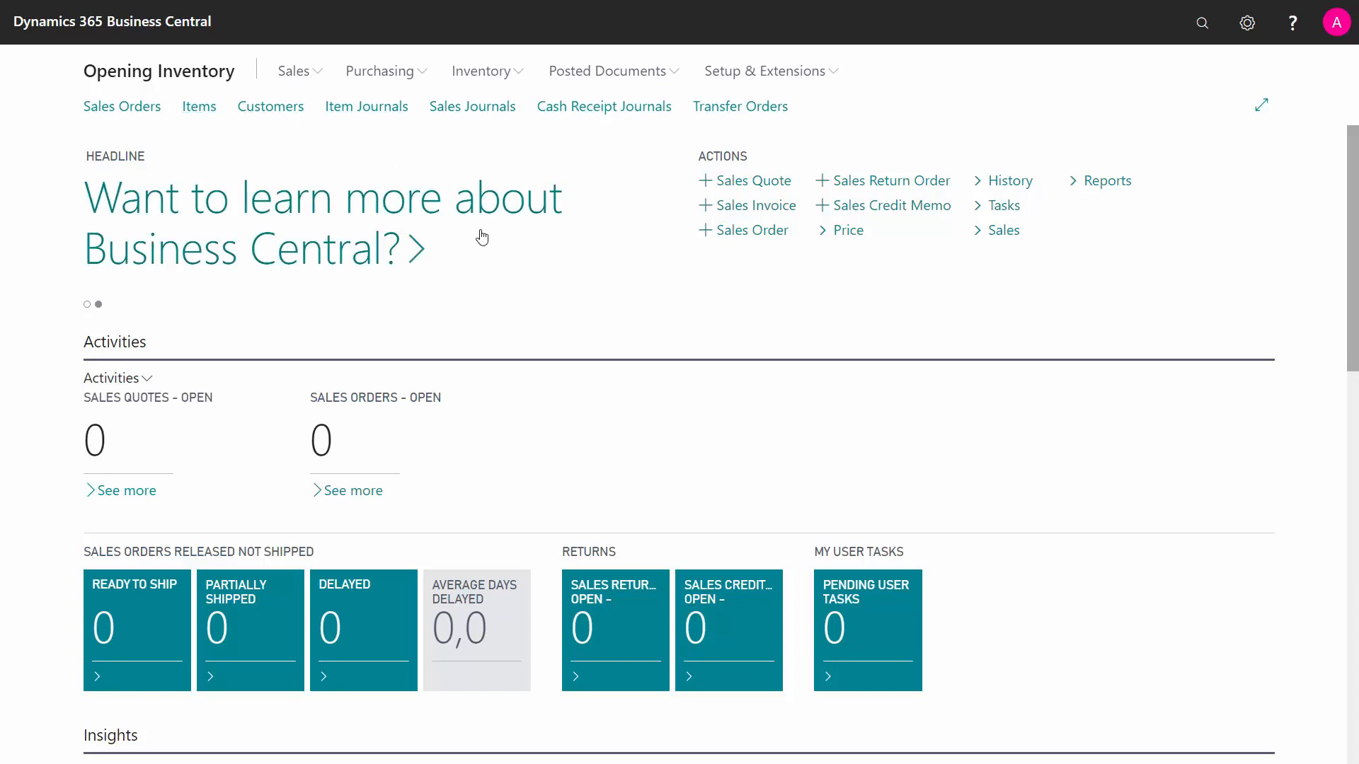
Step: Open the Items list showing bikes and parts at zero inventory
click(198, 105)
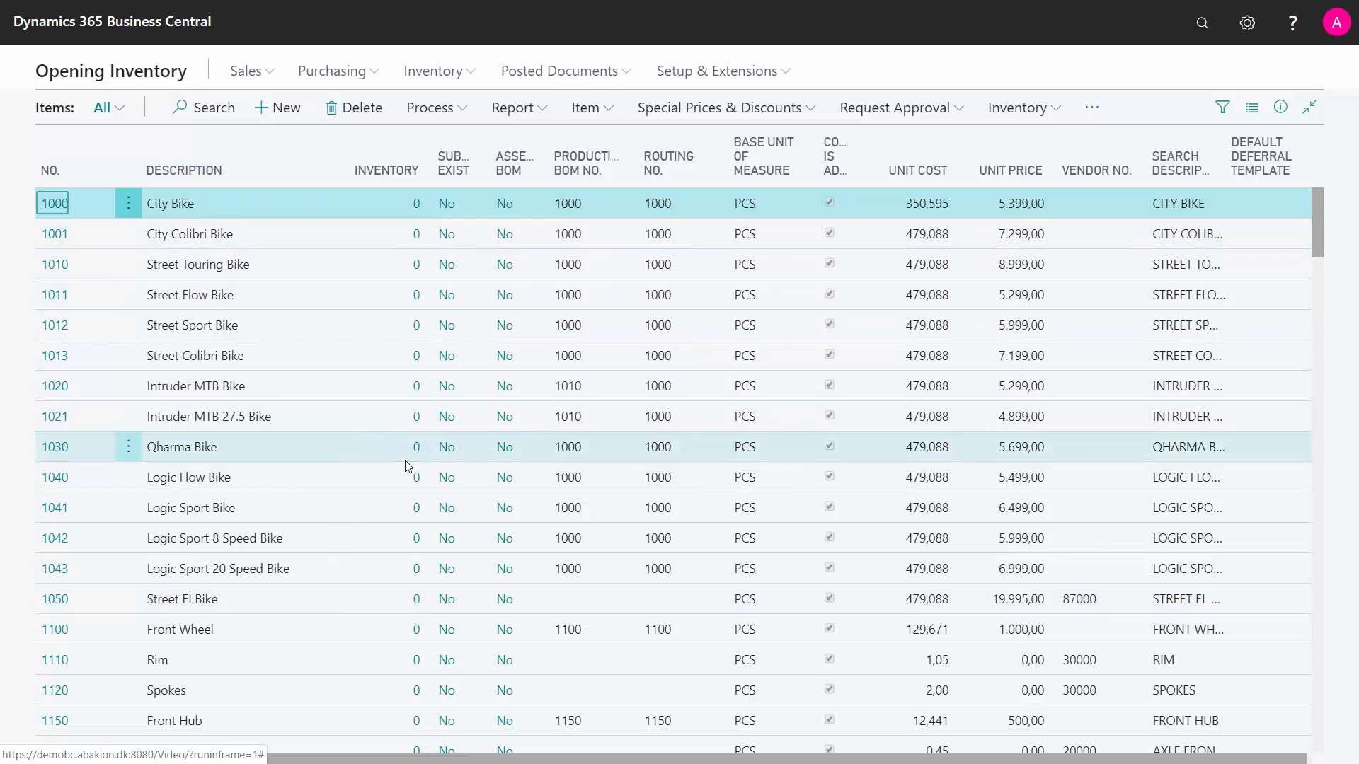
Step: Open the Chart of Accounts and remove the G/L account number filter
click(1201, 23)
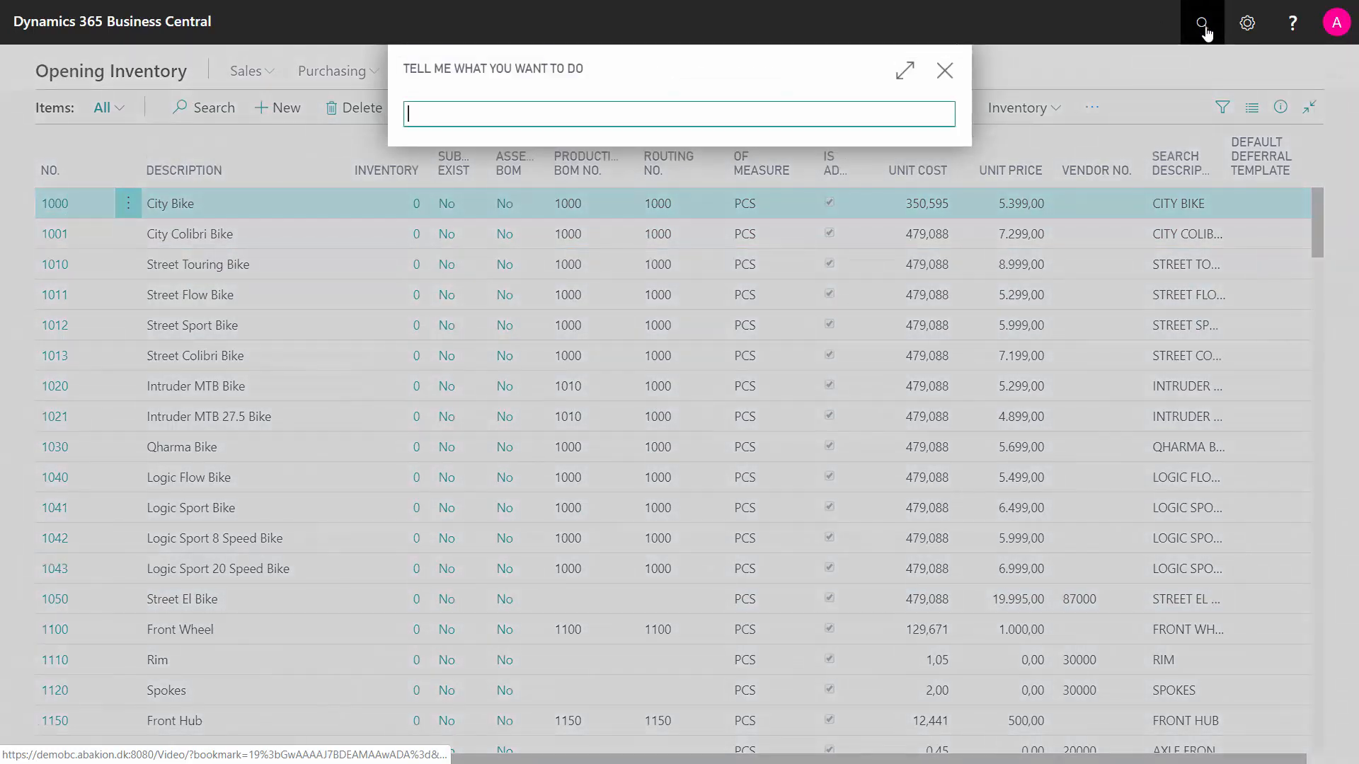
text(char acc)
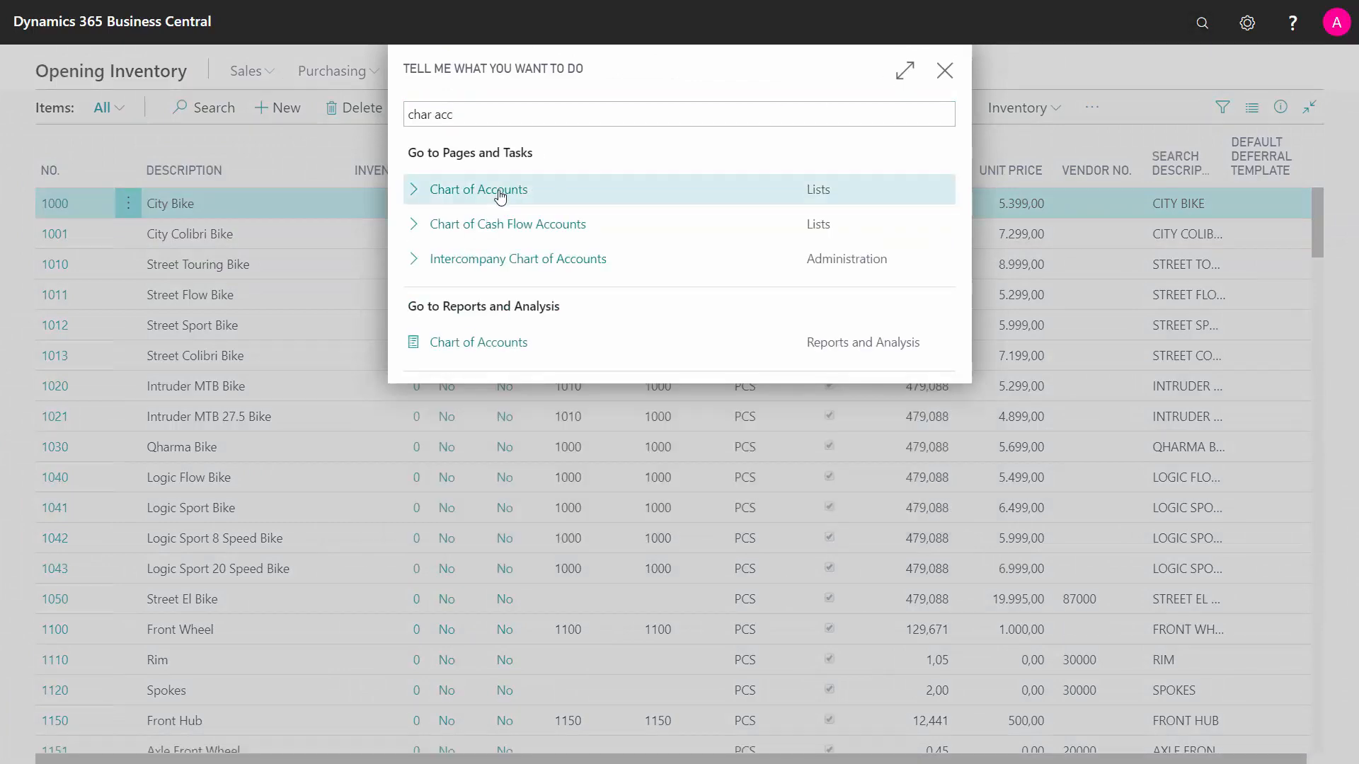
click(479, 189)
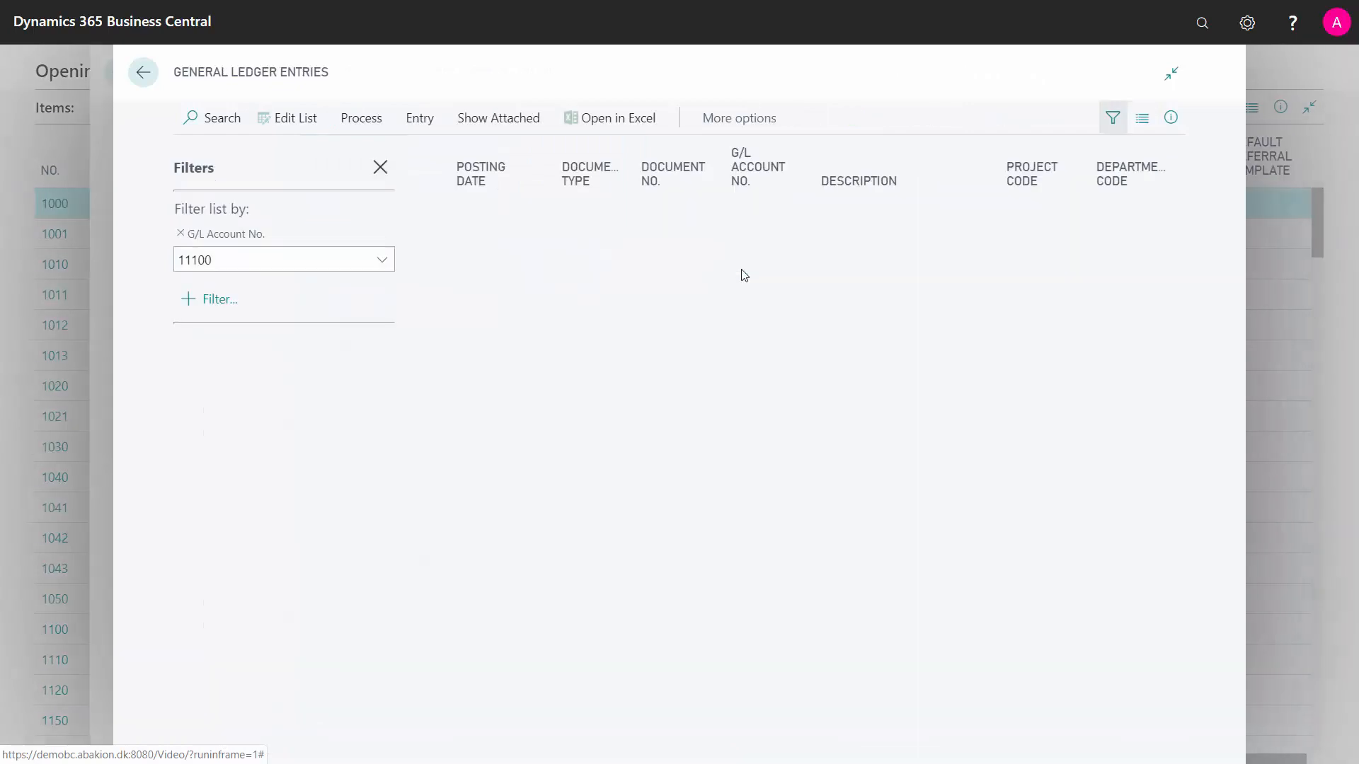
click(182, 233)
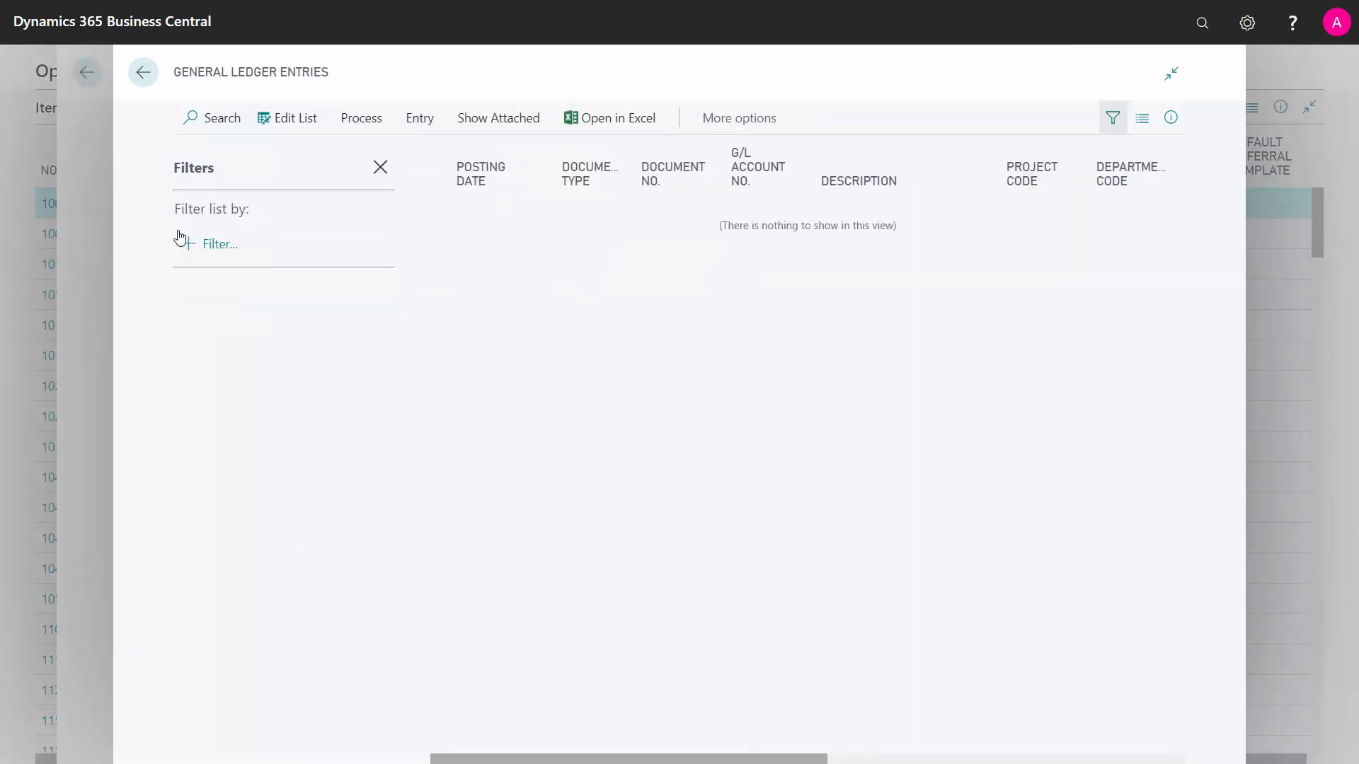
click(143, 72)
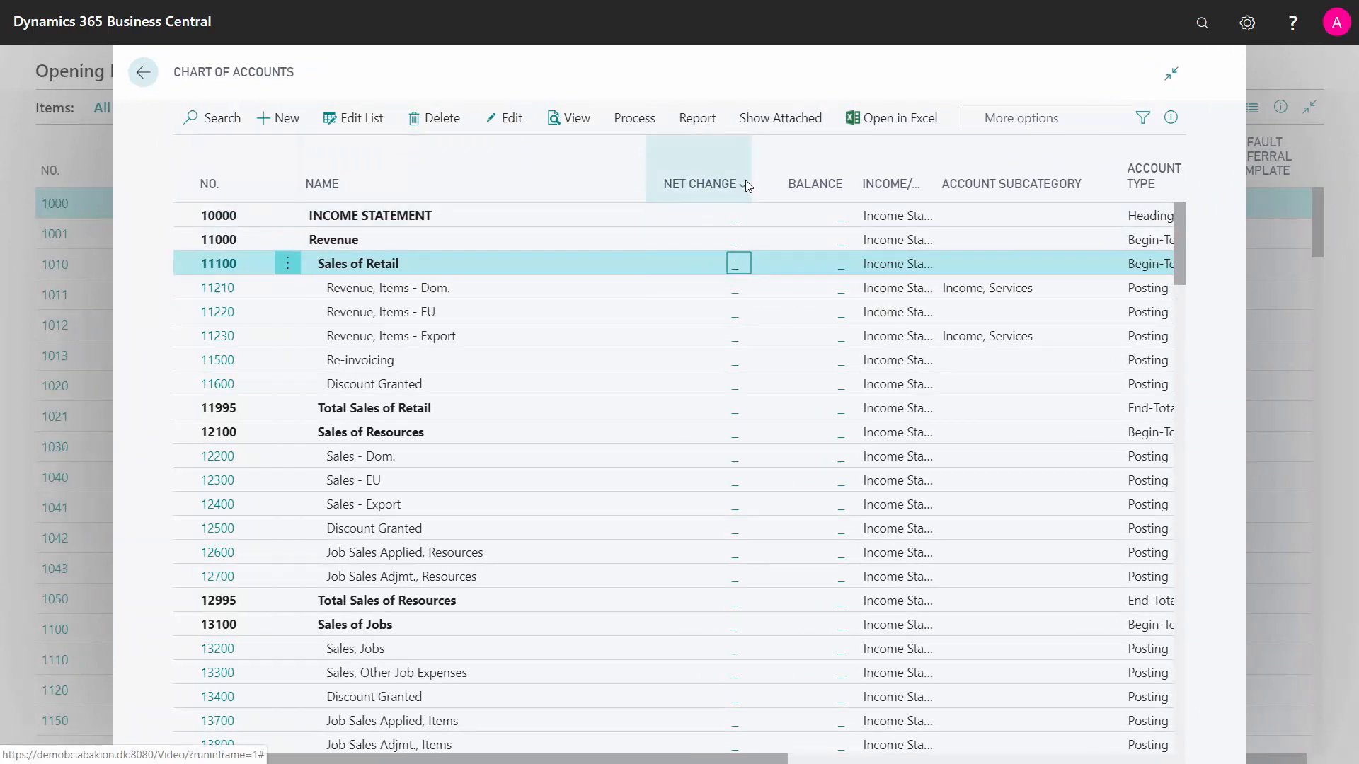
Step: Filter the Net Change column to <>0, leaving no accounts listed
click(742, 184)
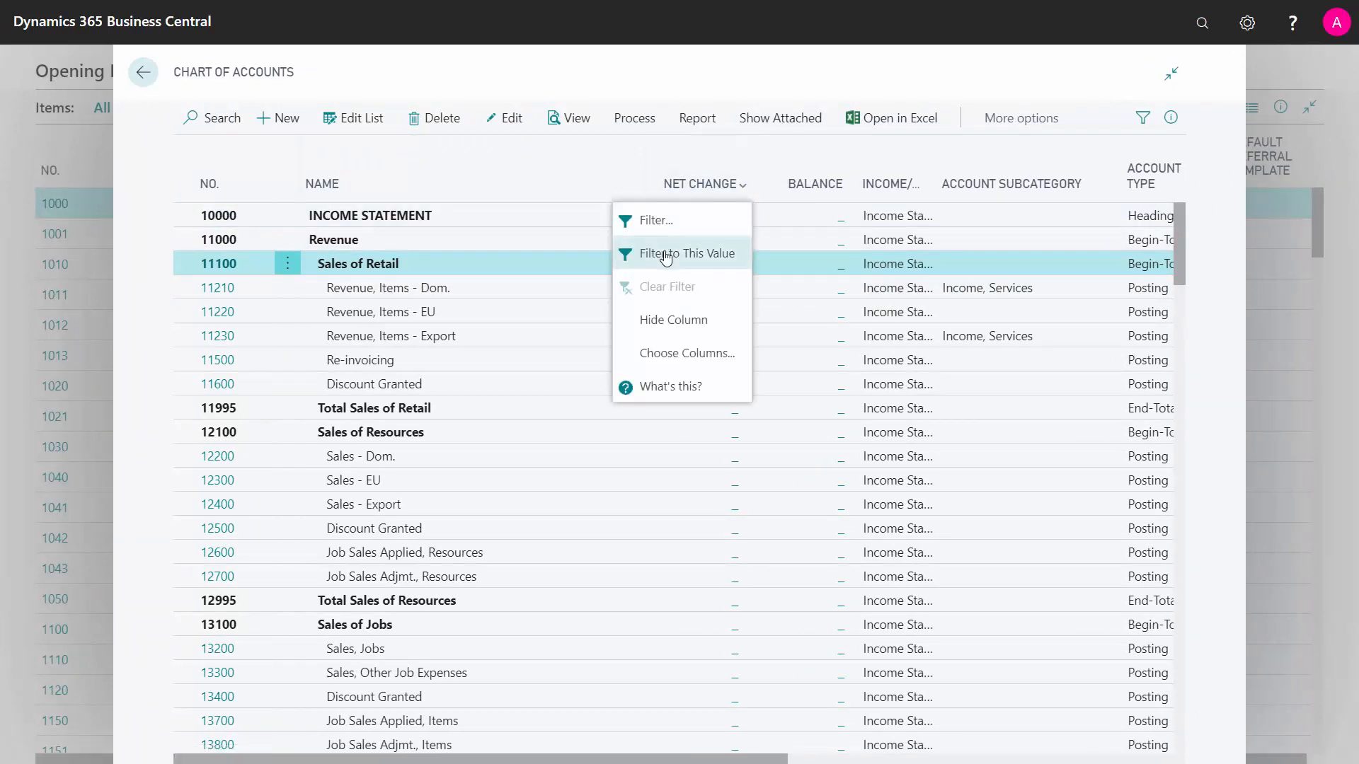
click(680, 253)
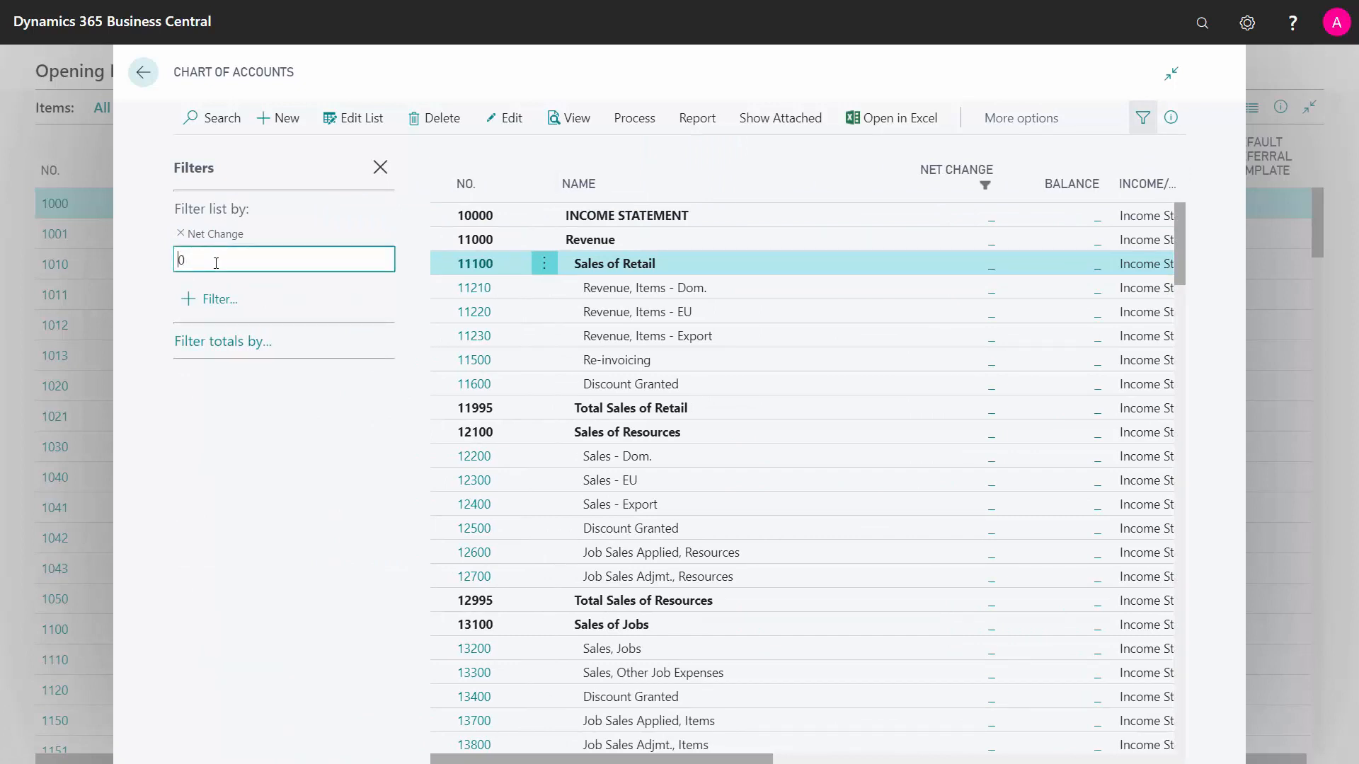
text(<>)
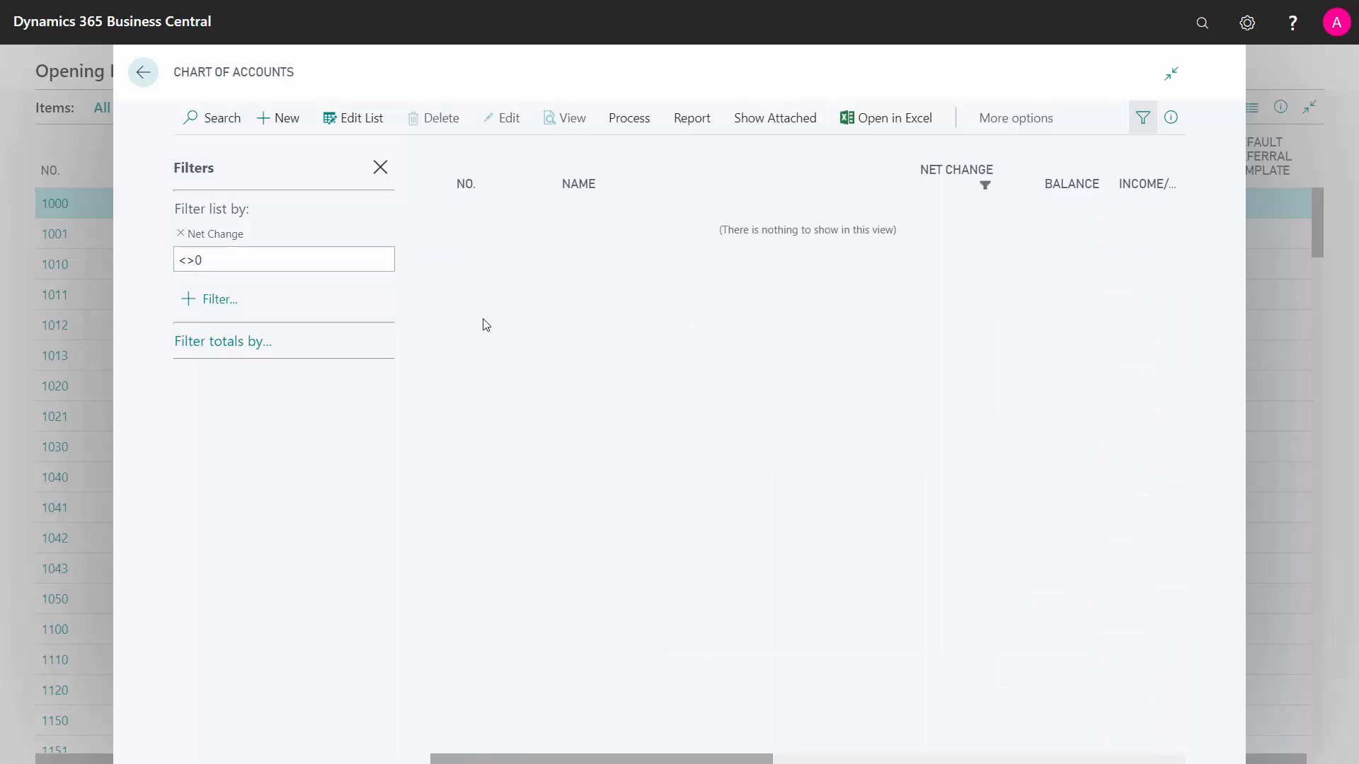
click(1202, 22)
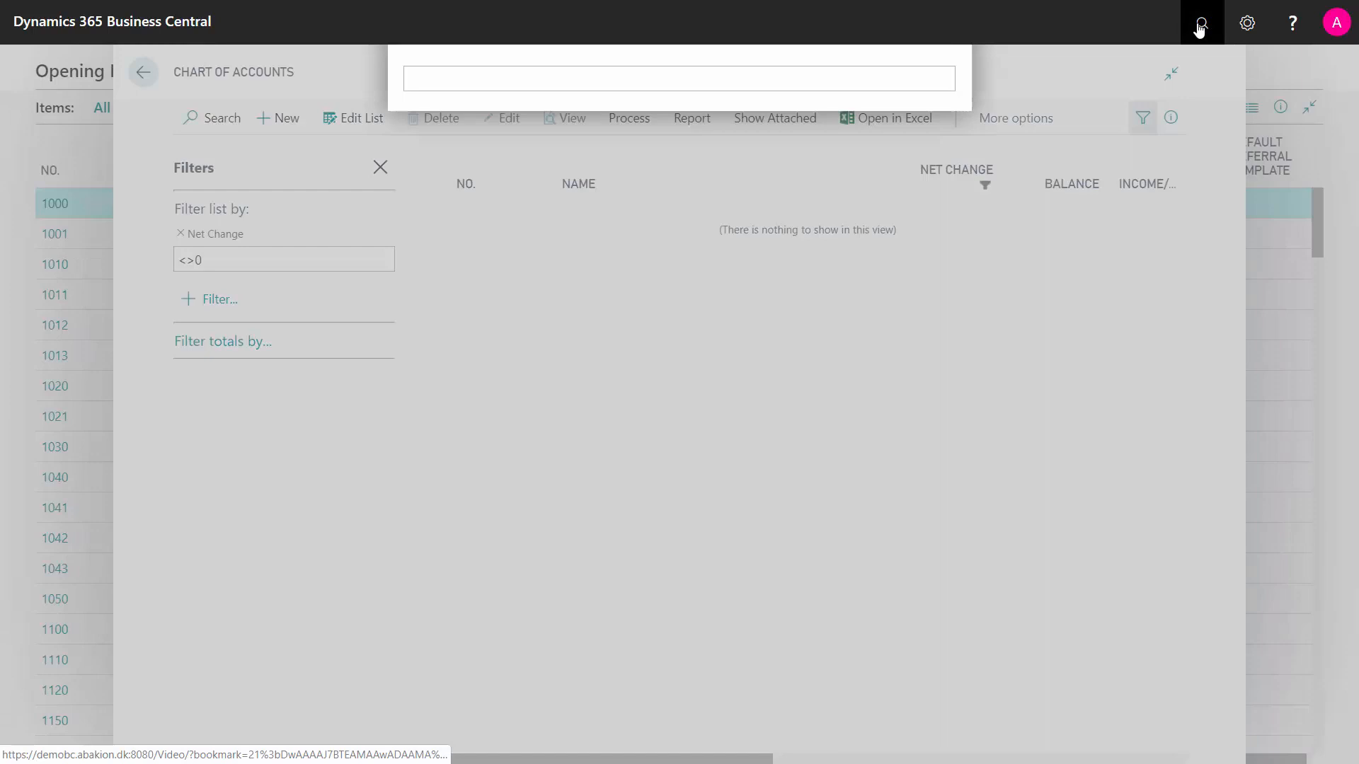
Step: Open the Item Journals page via search
text(item jour)
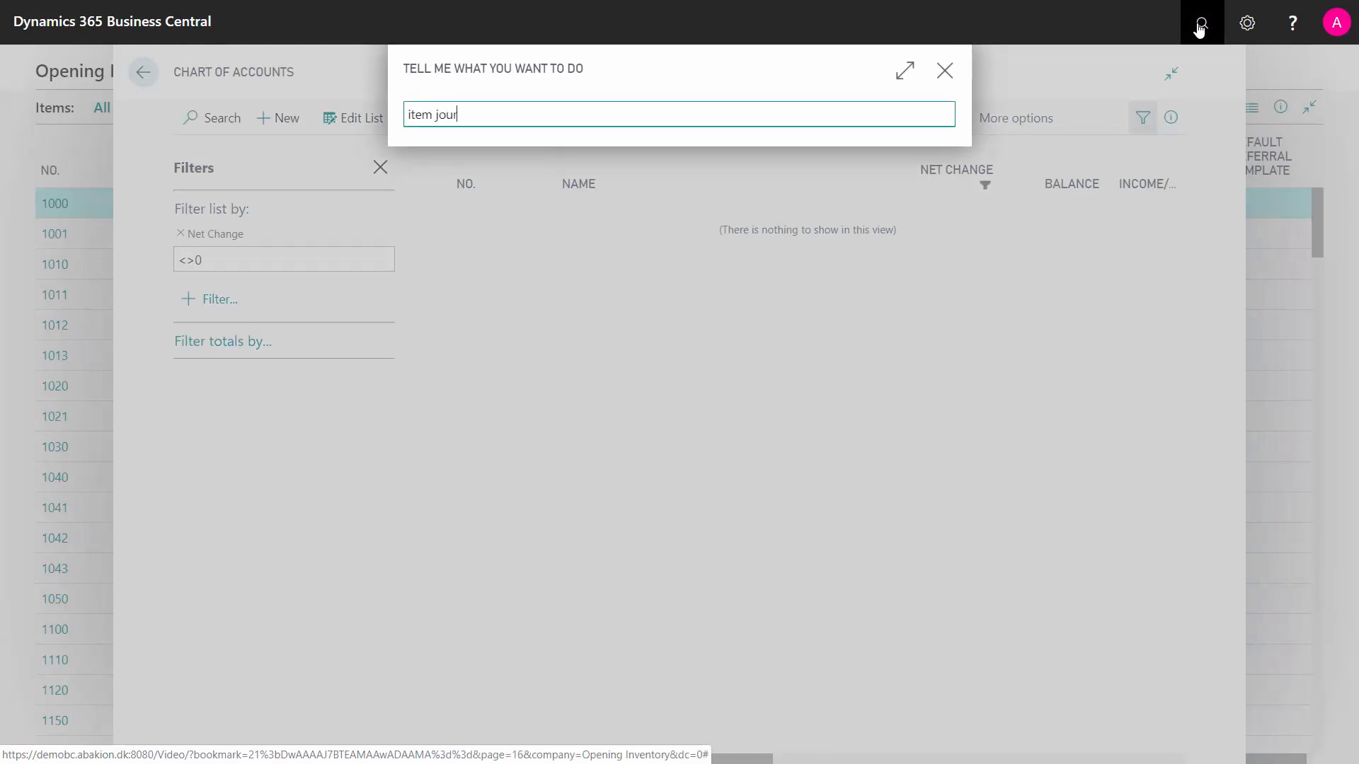
text(item jour)
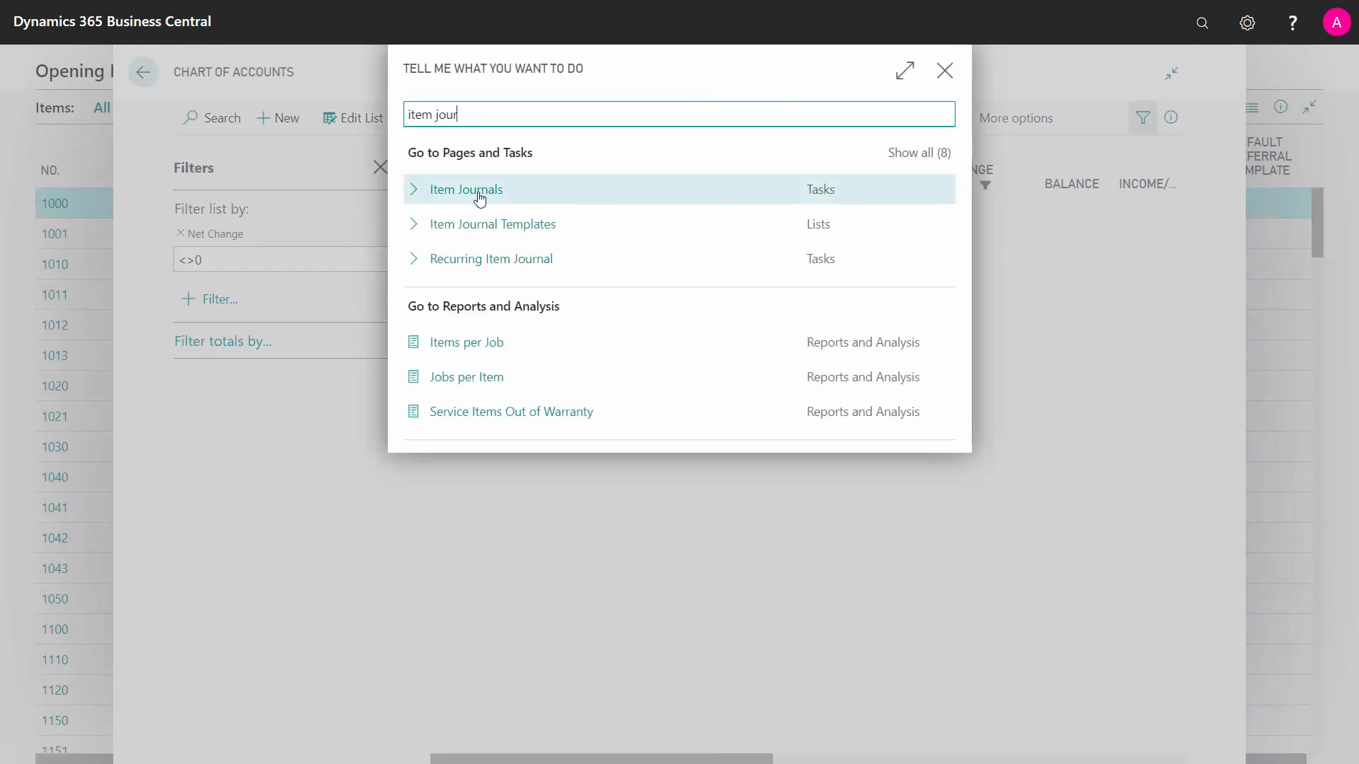
click(466, 189)
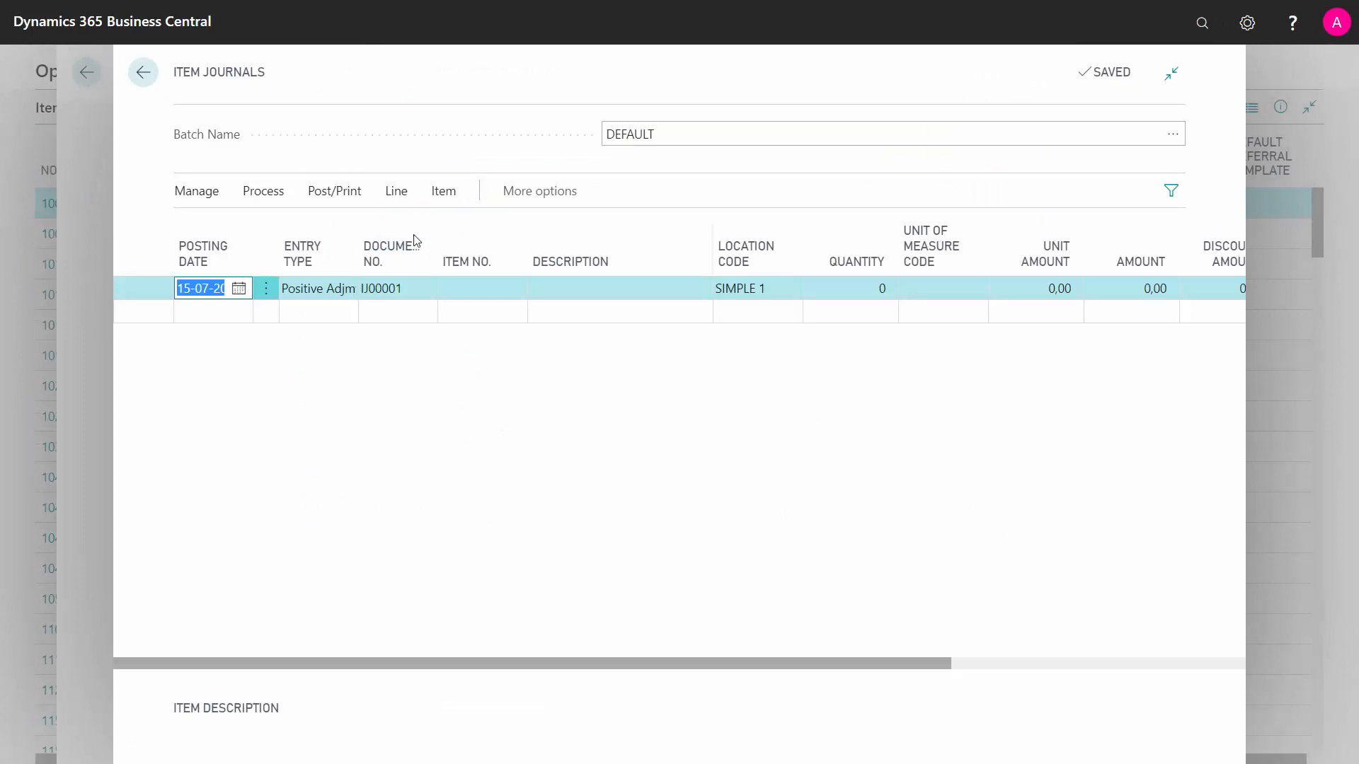
mouse_move(321, 297)
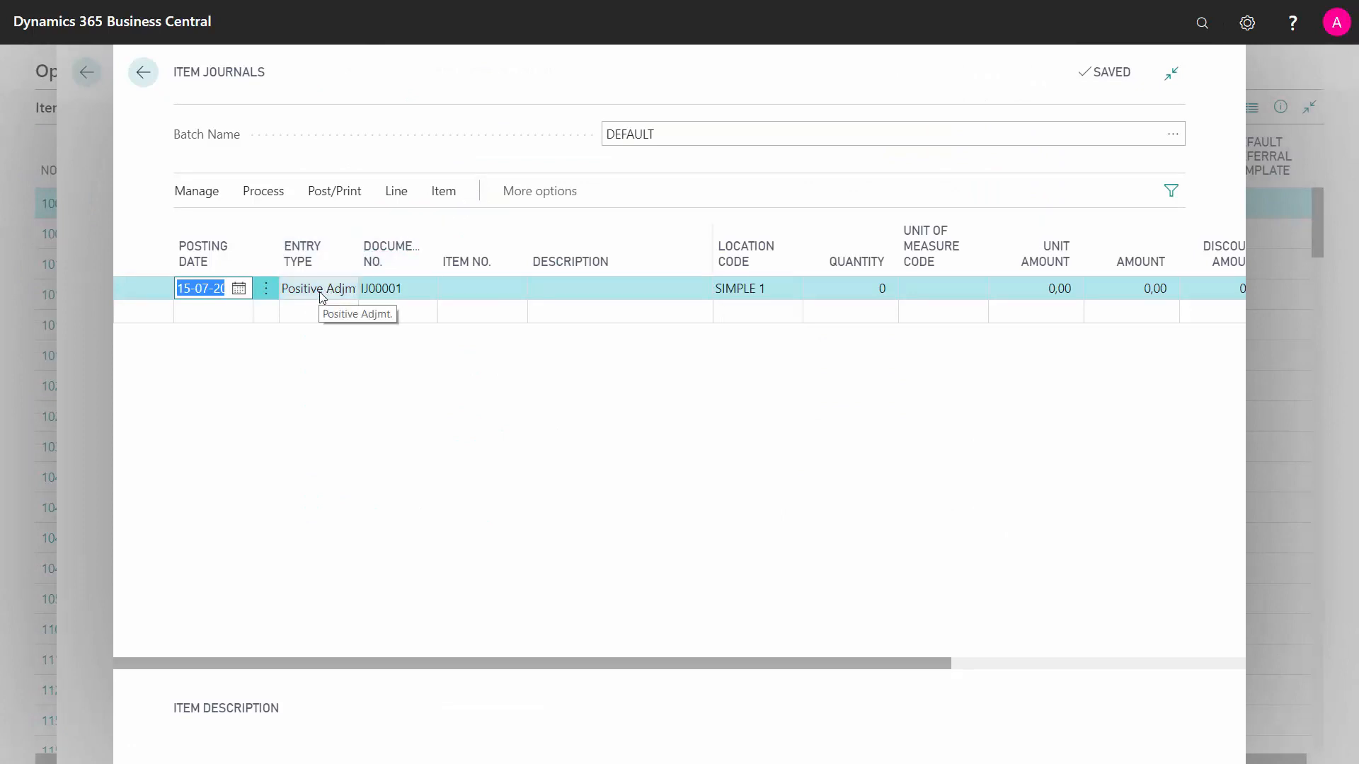
mouse_move(403, 288)
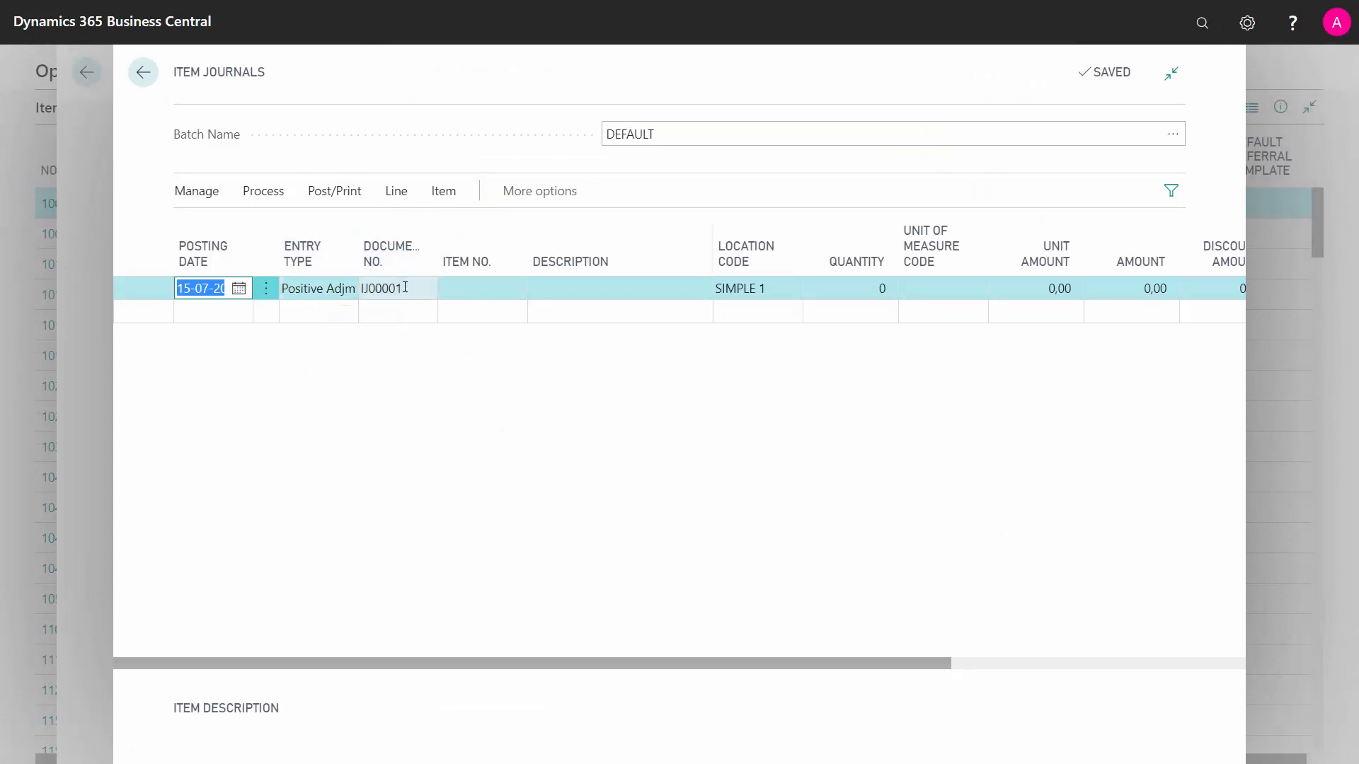
Step: Enter a Positive Adjmt. line, document OPEN INV, City Bike, 84 PCS at SIMPLE 1
click(514, 288)
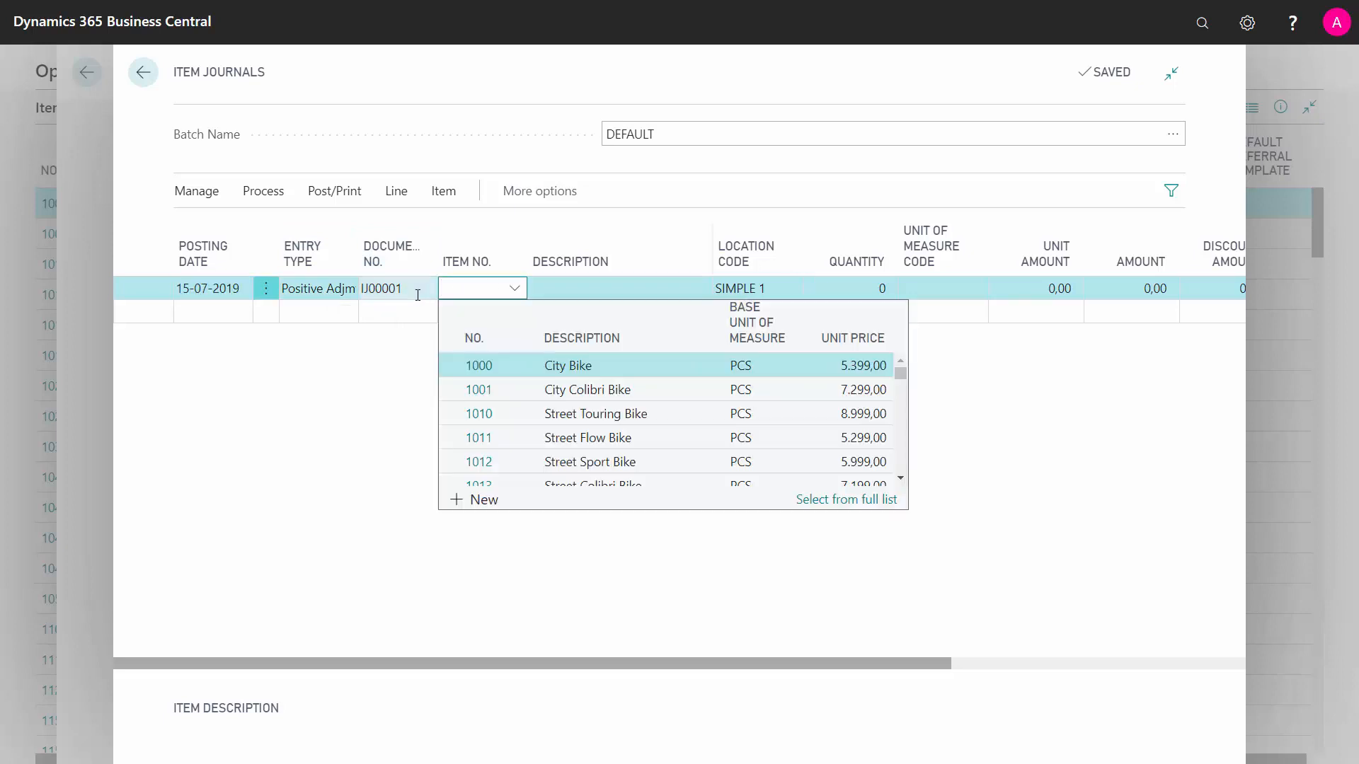
text(OP)
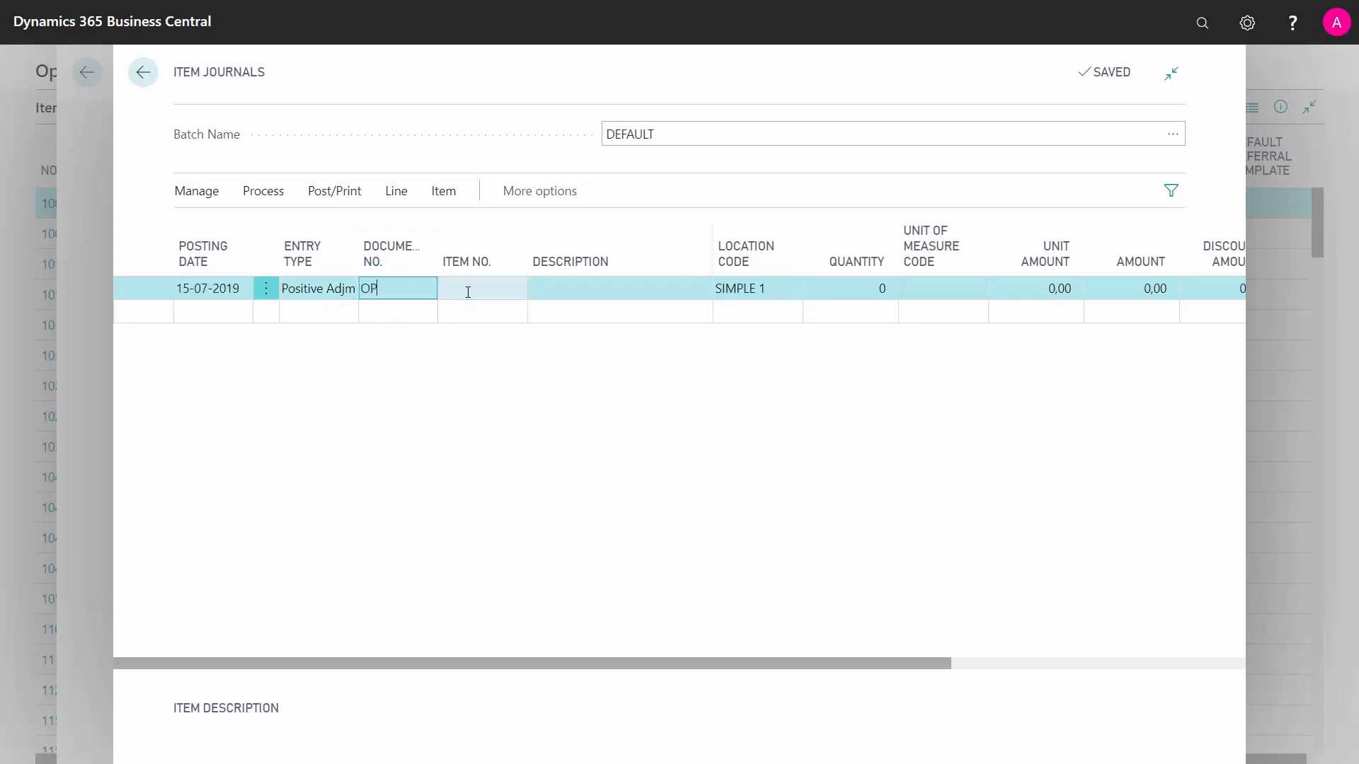
text(EN)
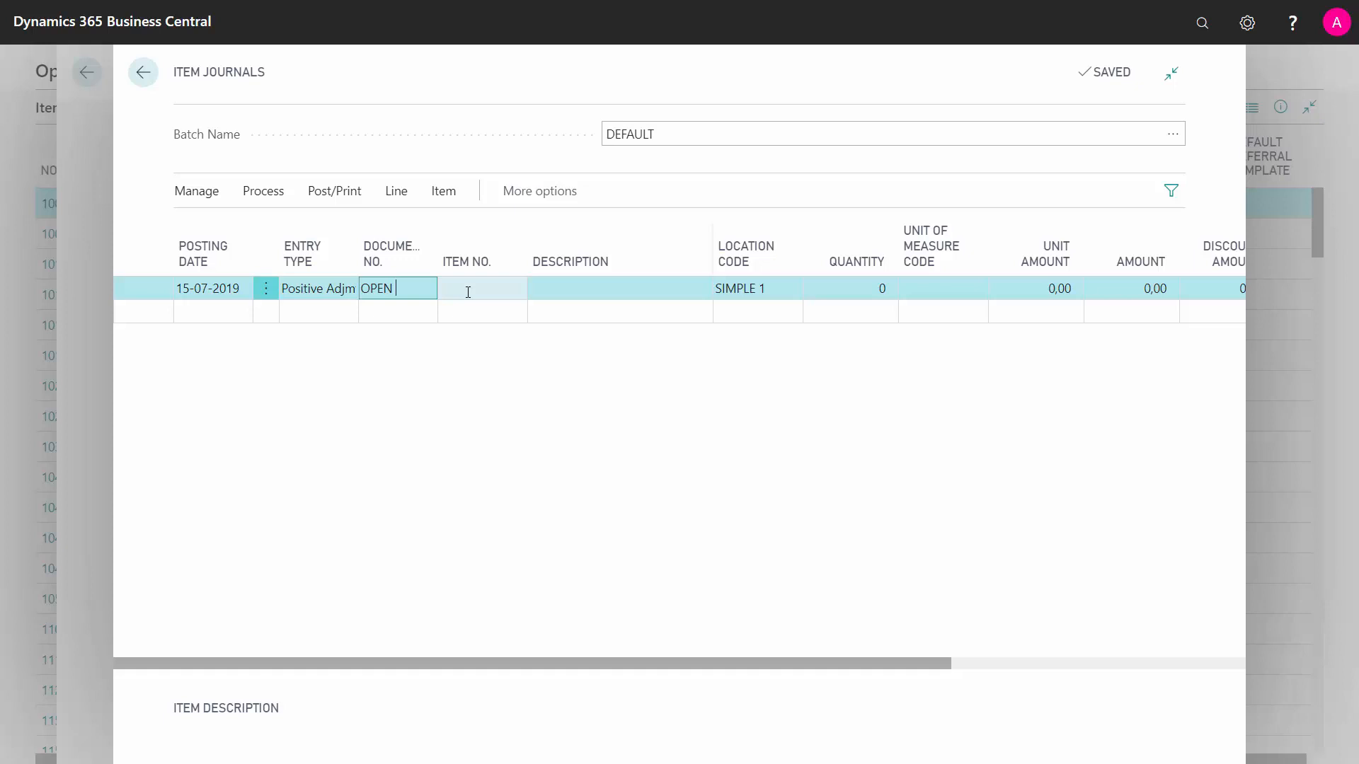
text(INVE)
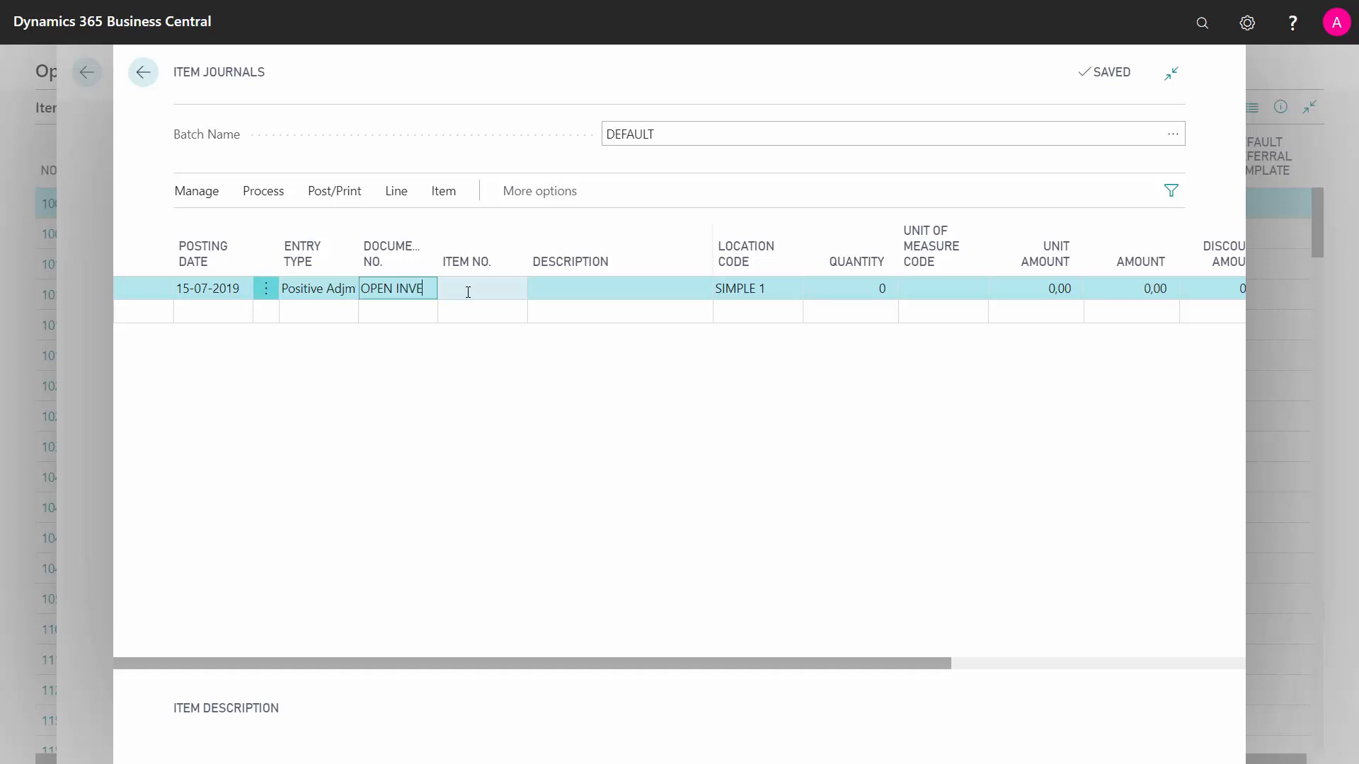
text(1000)
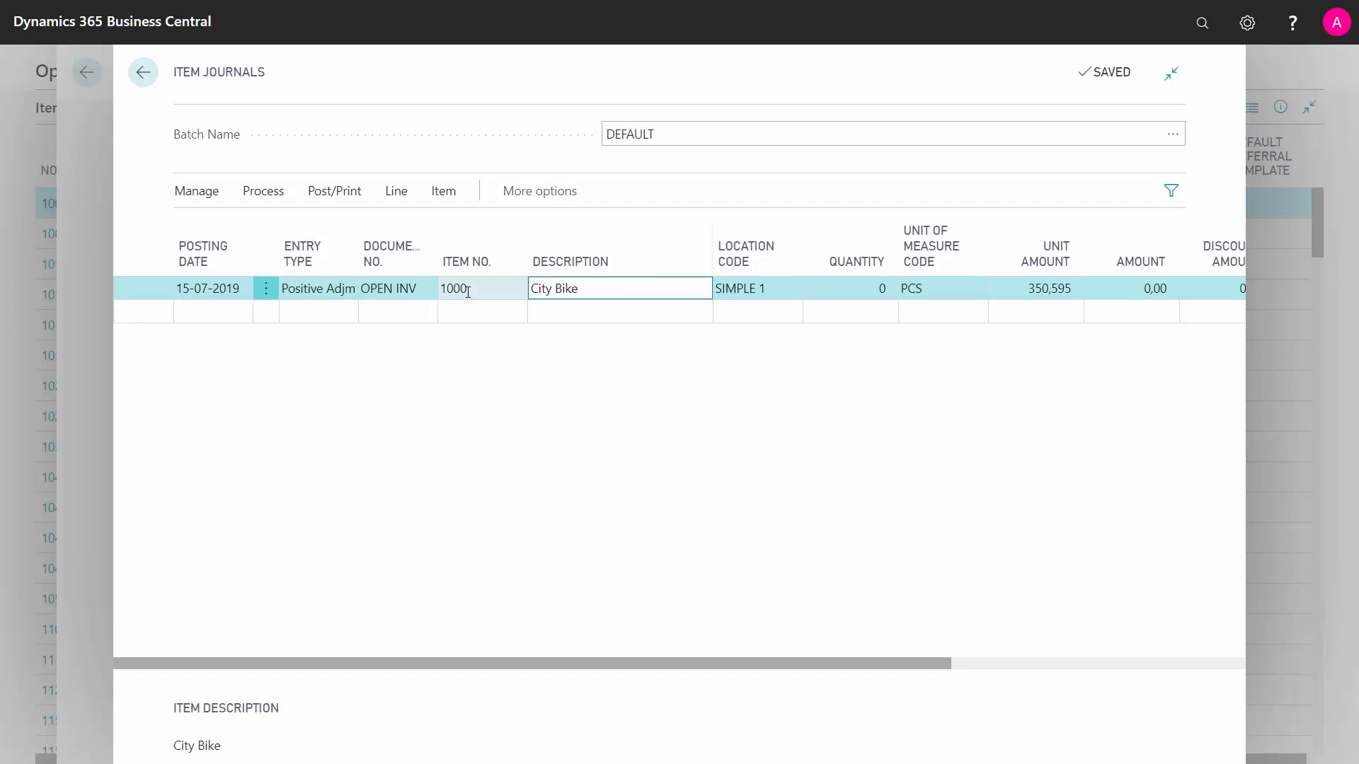
click(849, 288)
text(84)
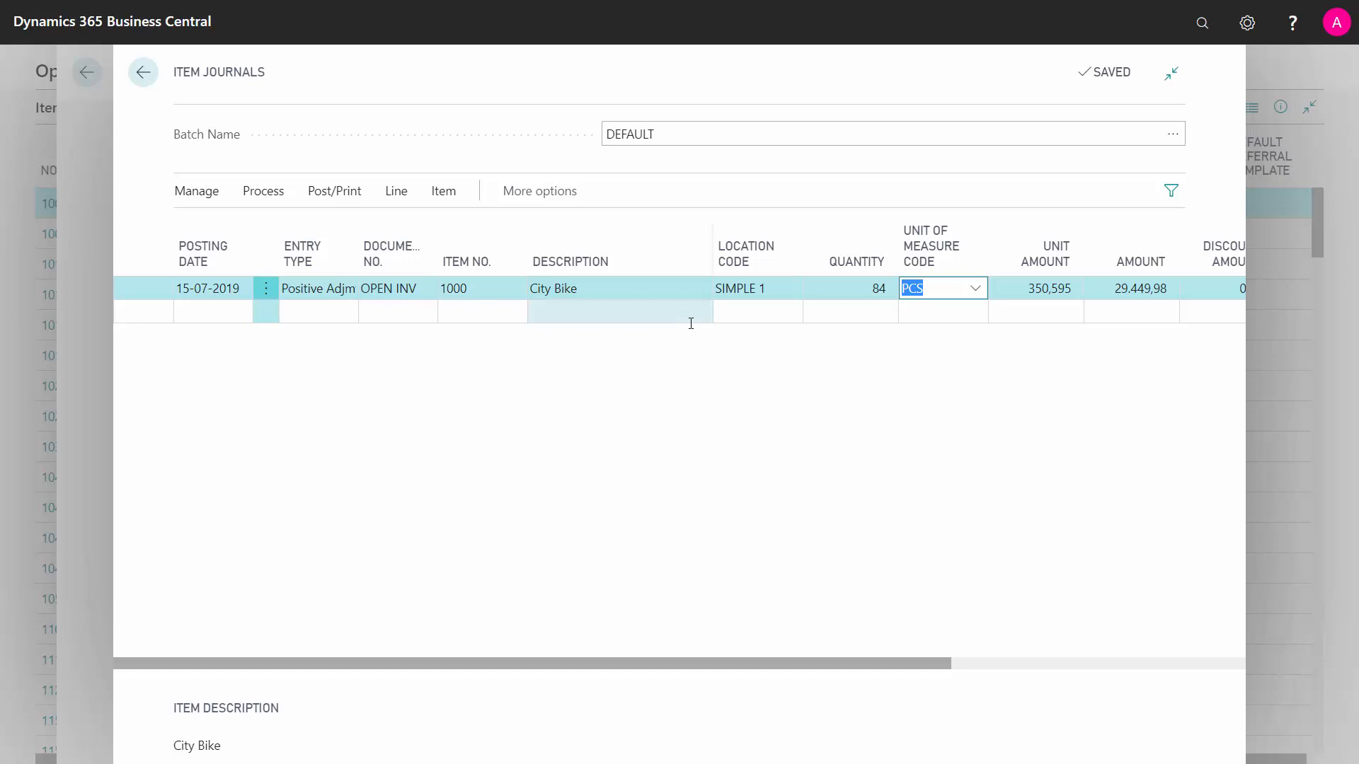
Step: Try unit amount 231 on City Bike, then discard the rejected change, keeping 350.595
click(1035, 288)
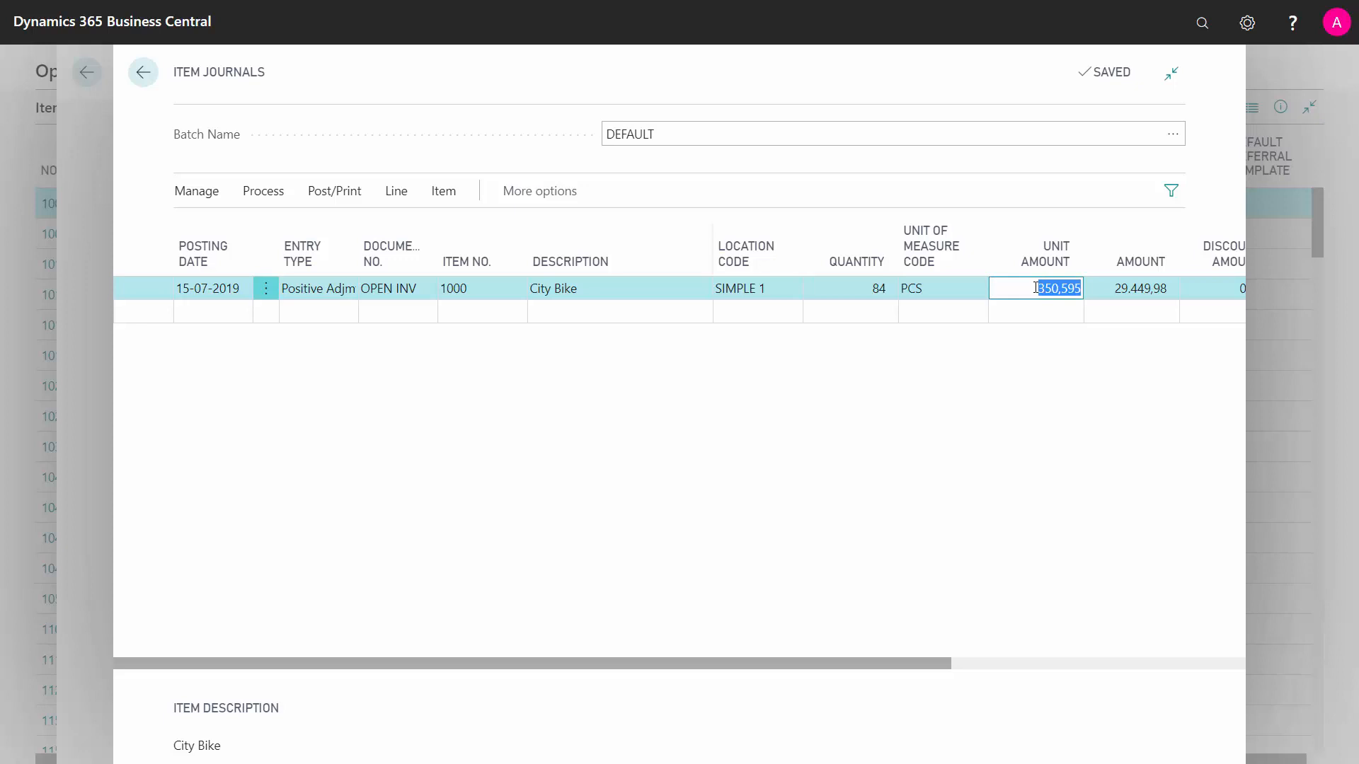
text(2)
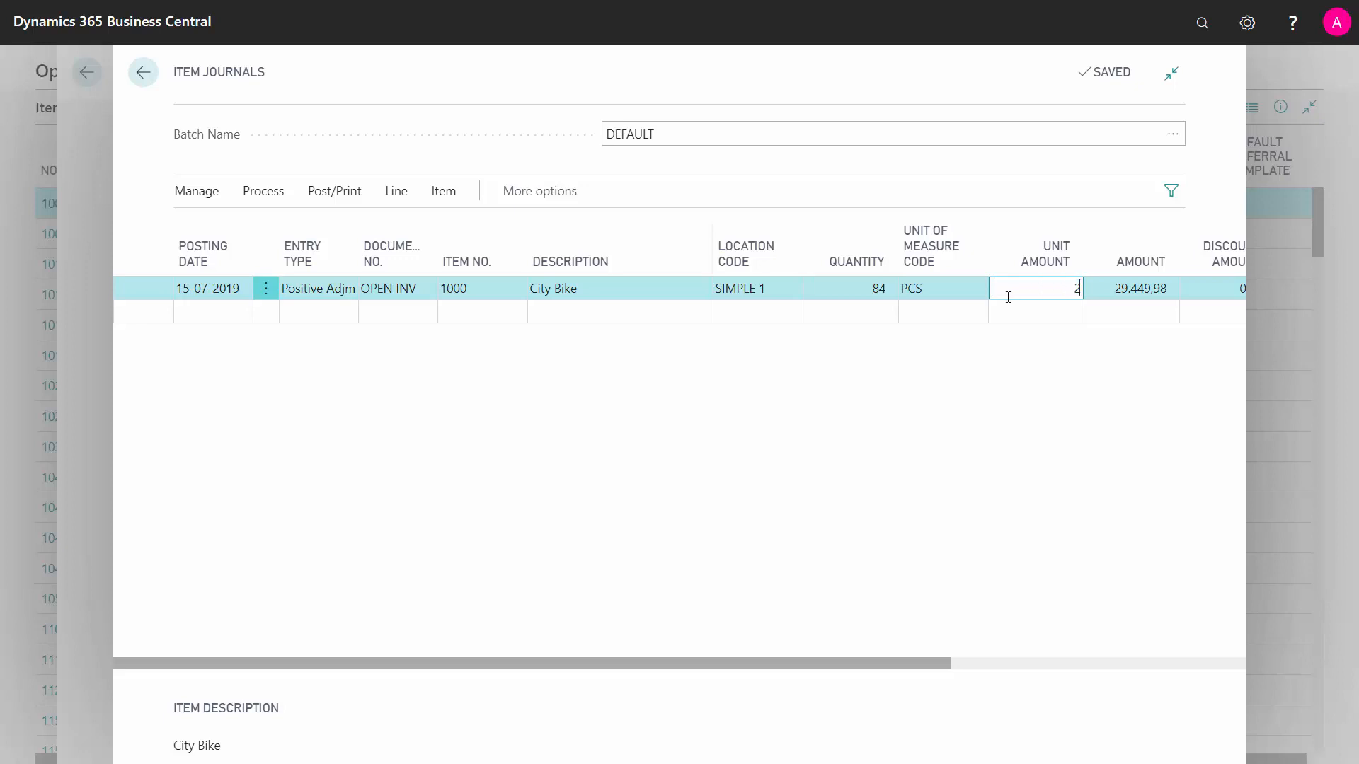
text(31,00)
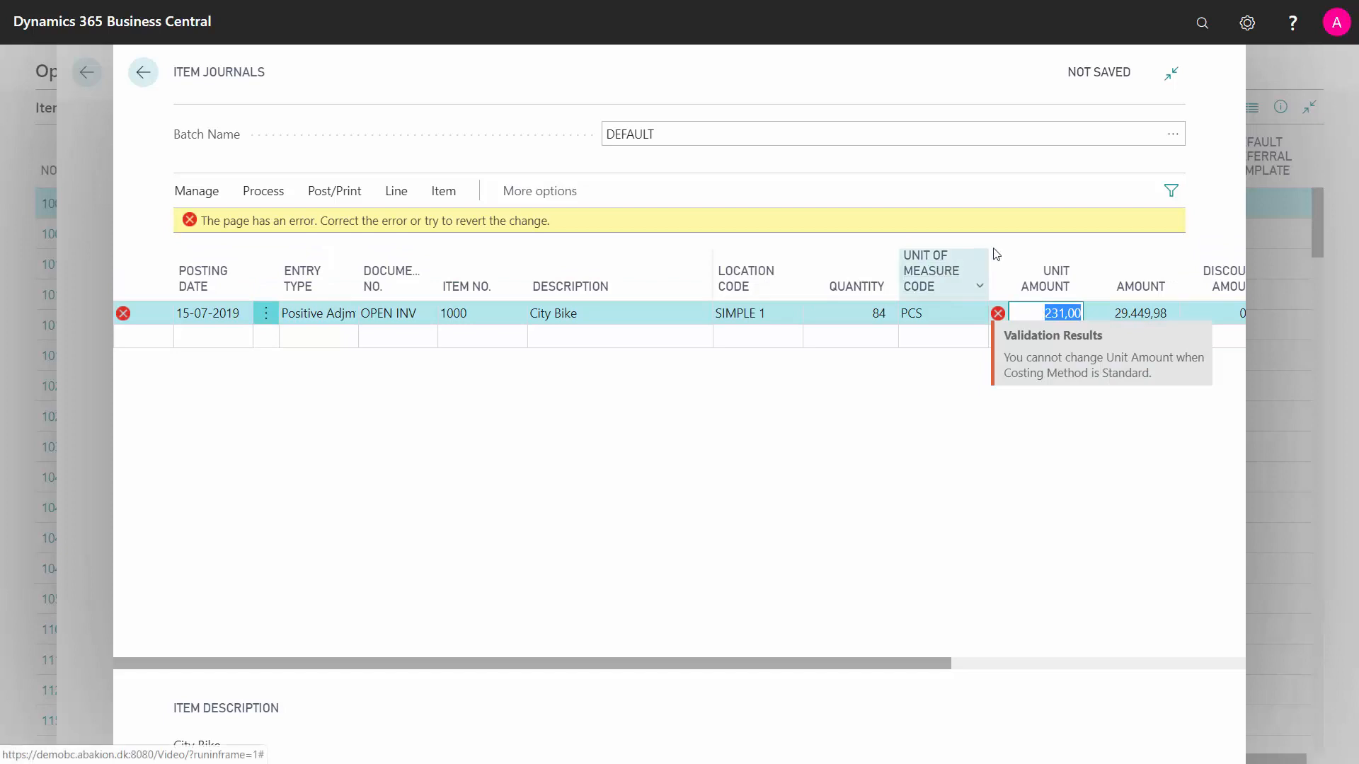
click(143, 72)
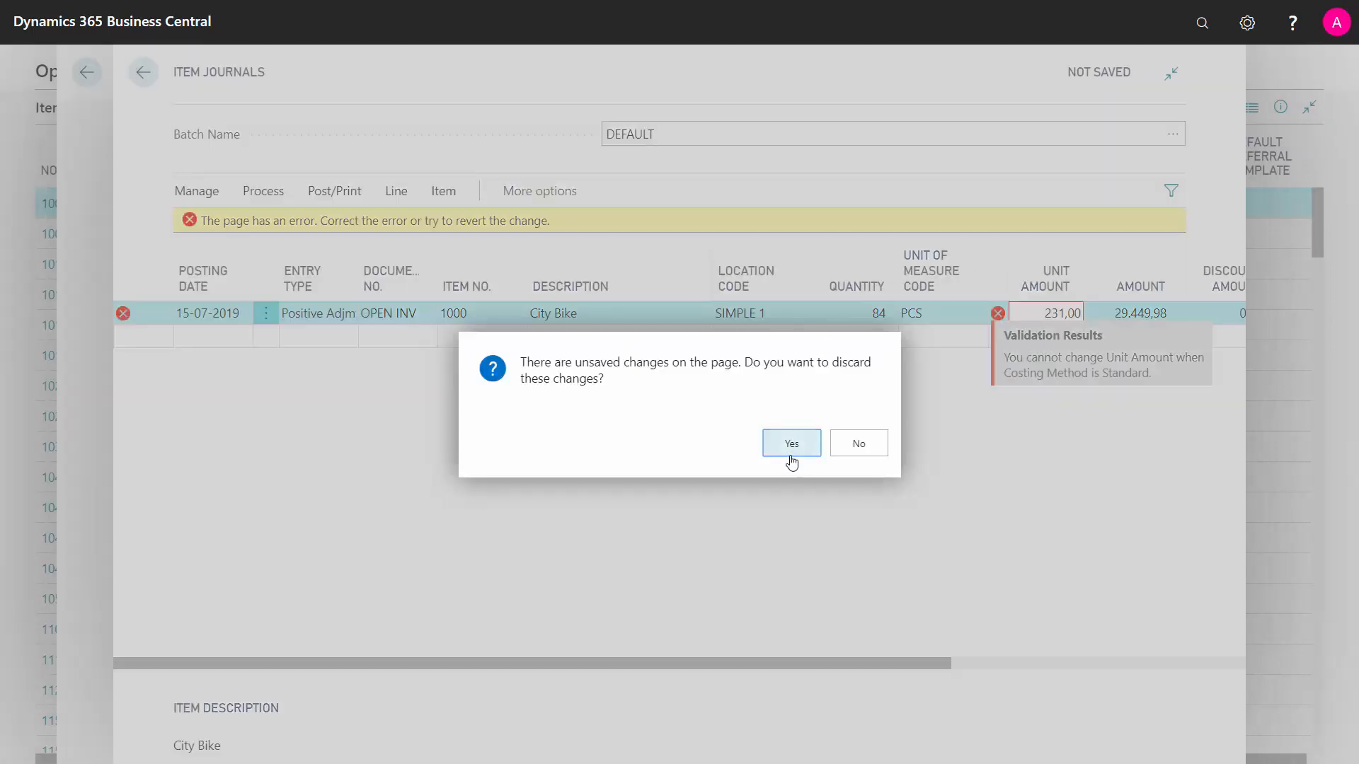
click(790, 443)
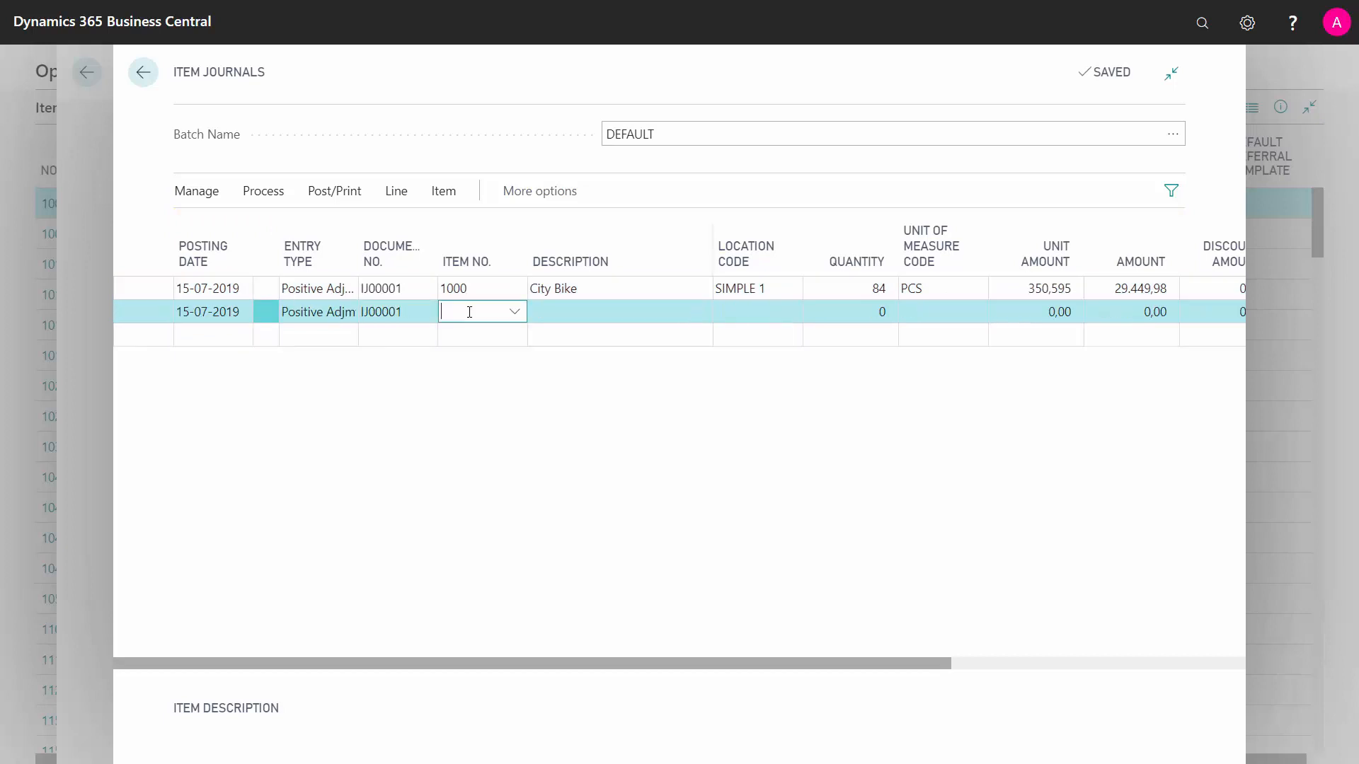
Step: Add a Front Wheel (item 1100) line: 20 at unit amount 123.00, SIMPLE 1
text(1100)
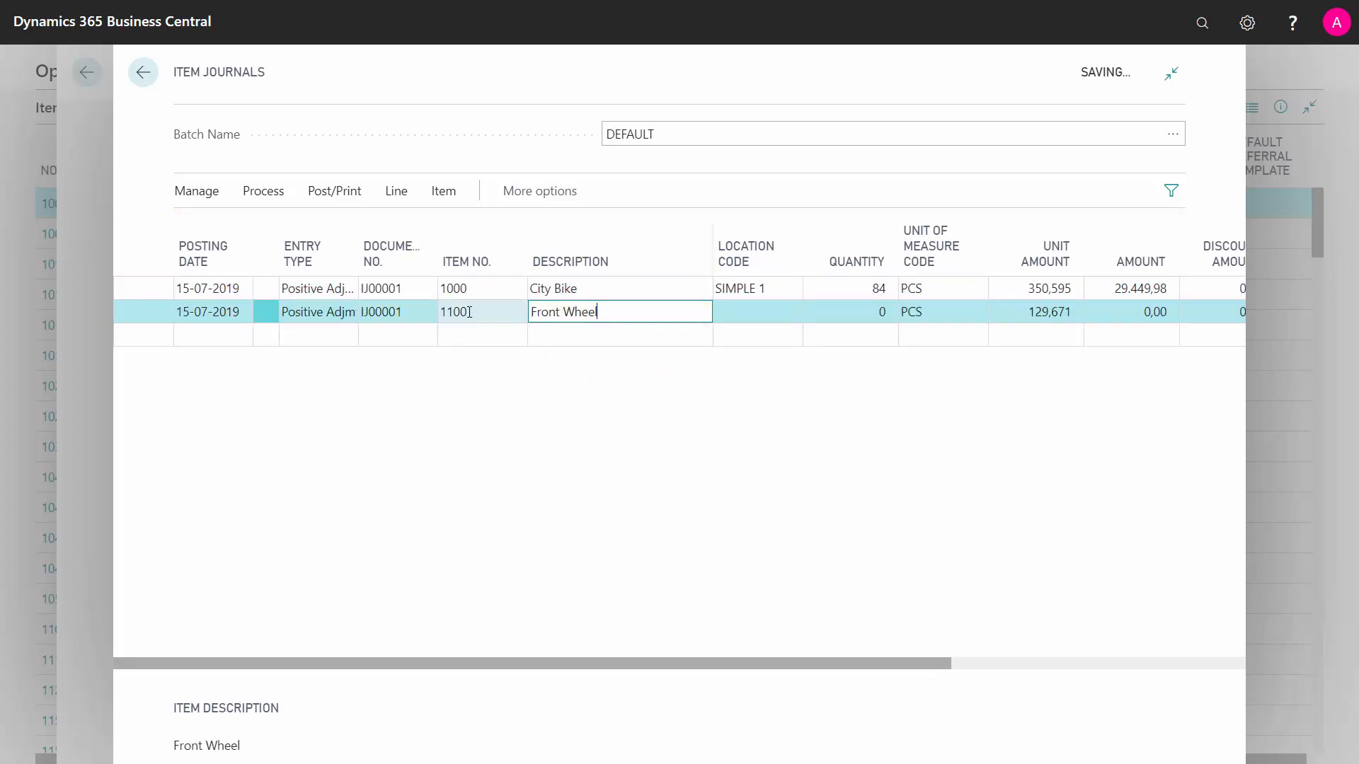
click(849, 312)
text(20)
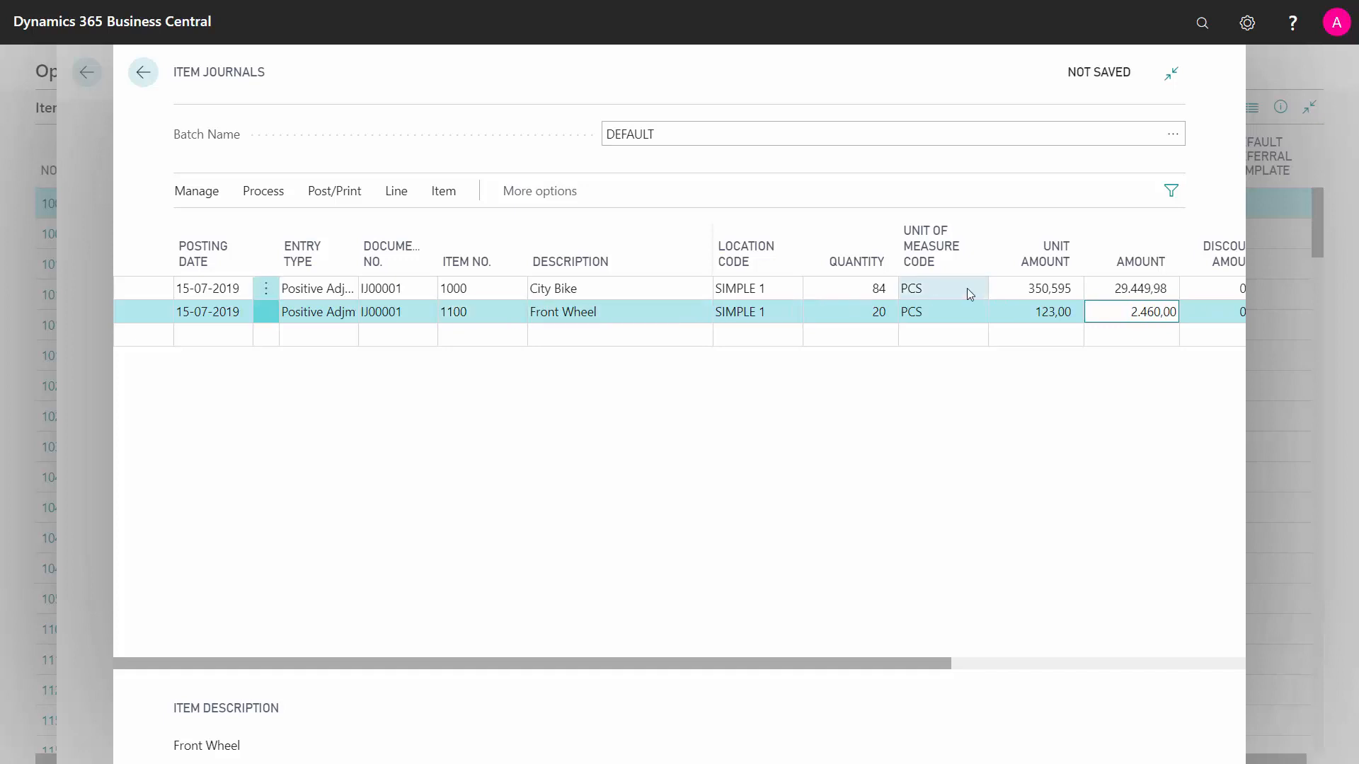
click(1036, 311)
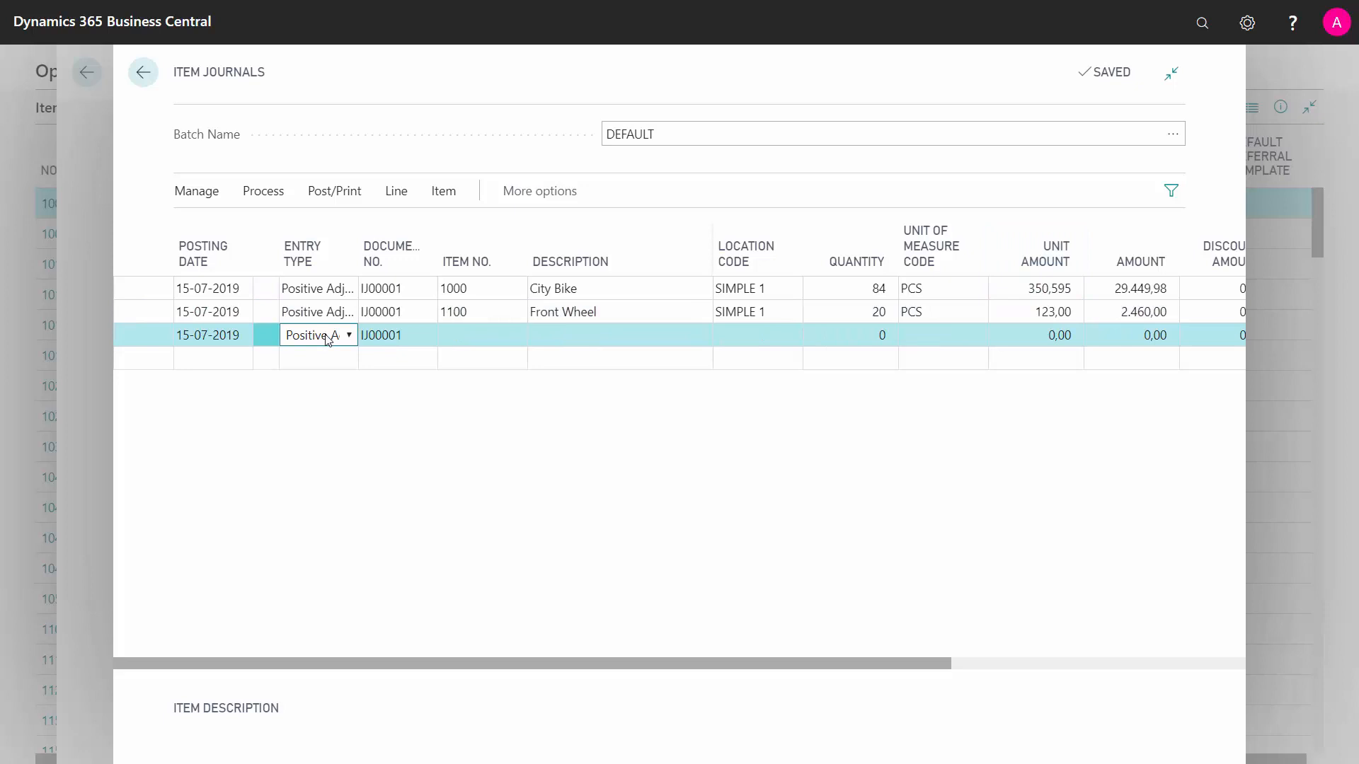
Step: Start a new journal line for Snack Bar, item 3100
click(482, 336)
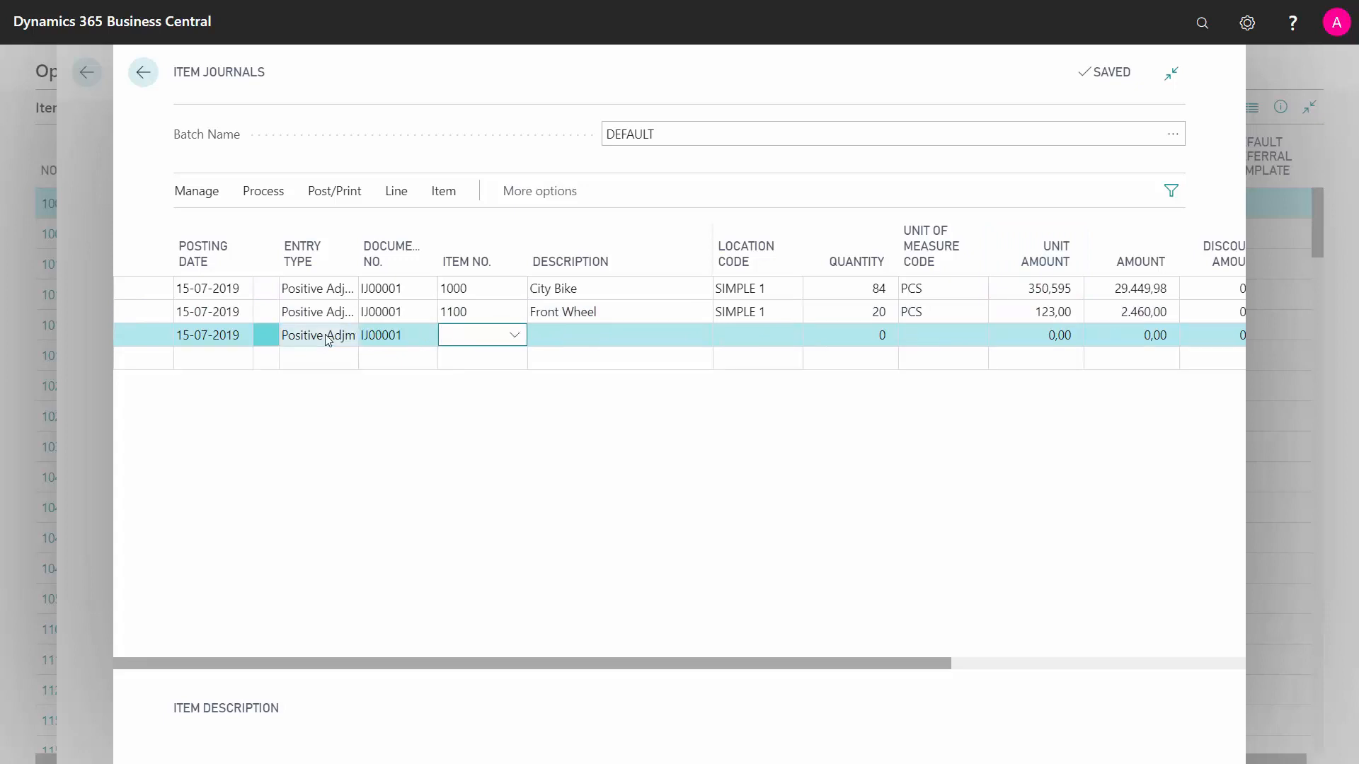
text(3100)
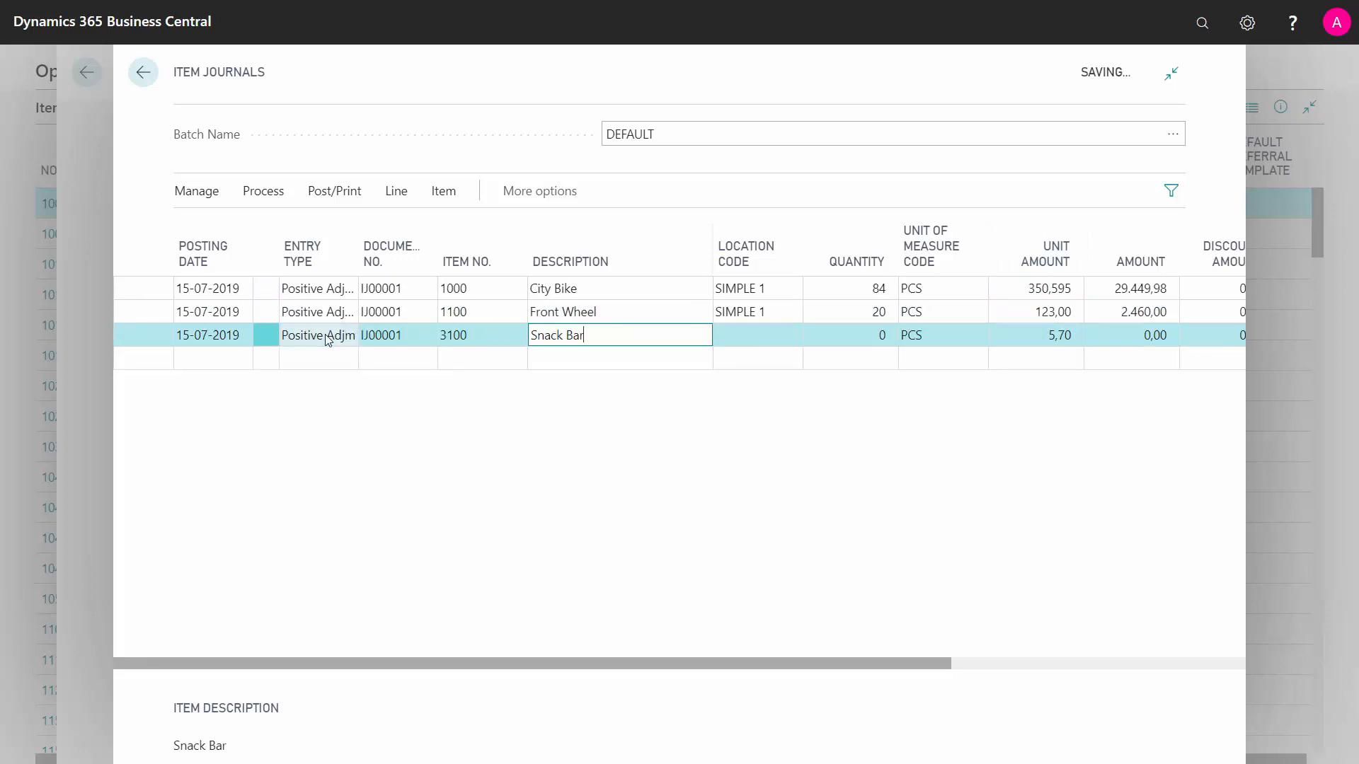
click(850, 335)
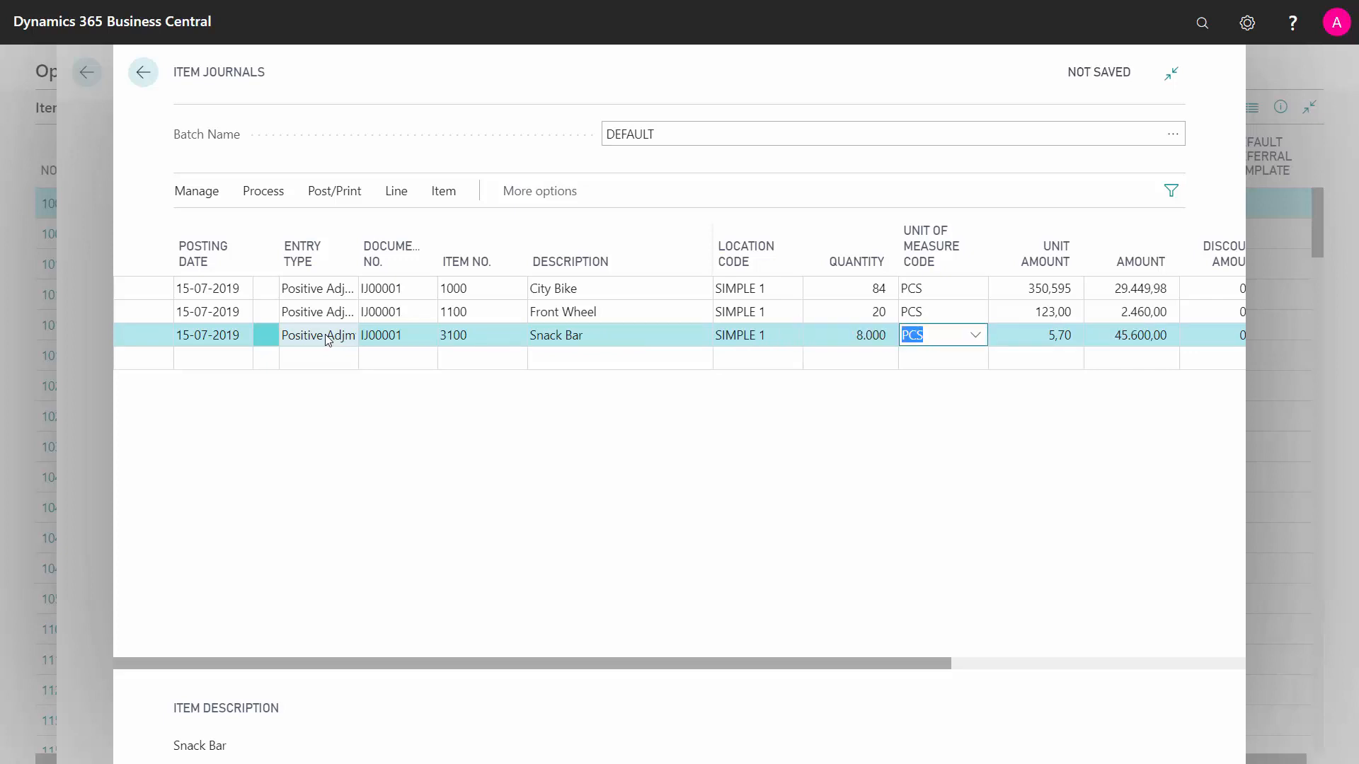
mouse_move(395, 190)
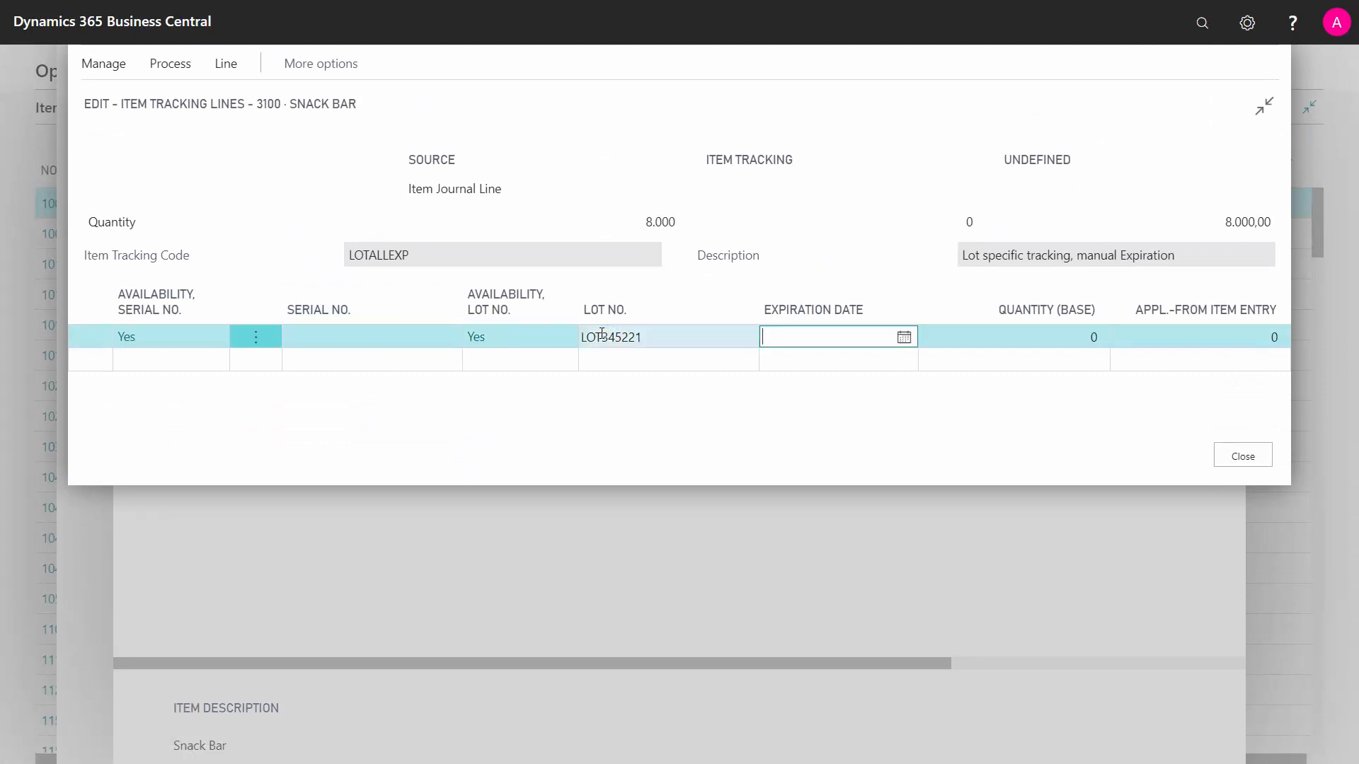
Step: Track the 8,000 Snack Bars as lot LOT345221 expiring 17-09-2020
text(1709)
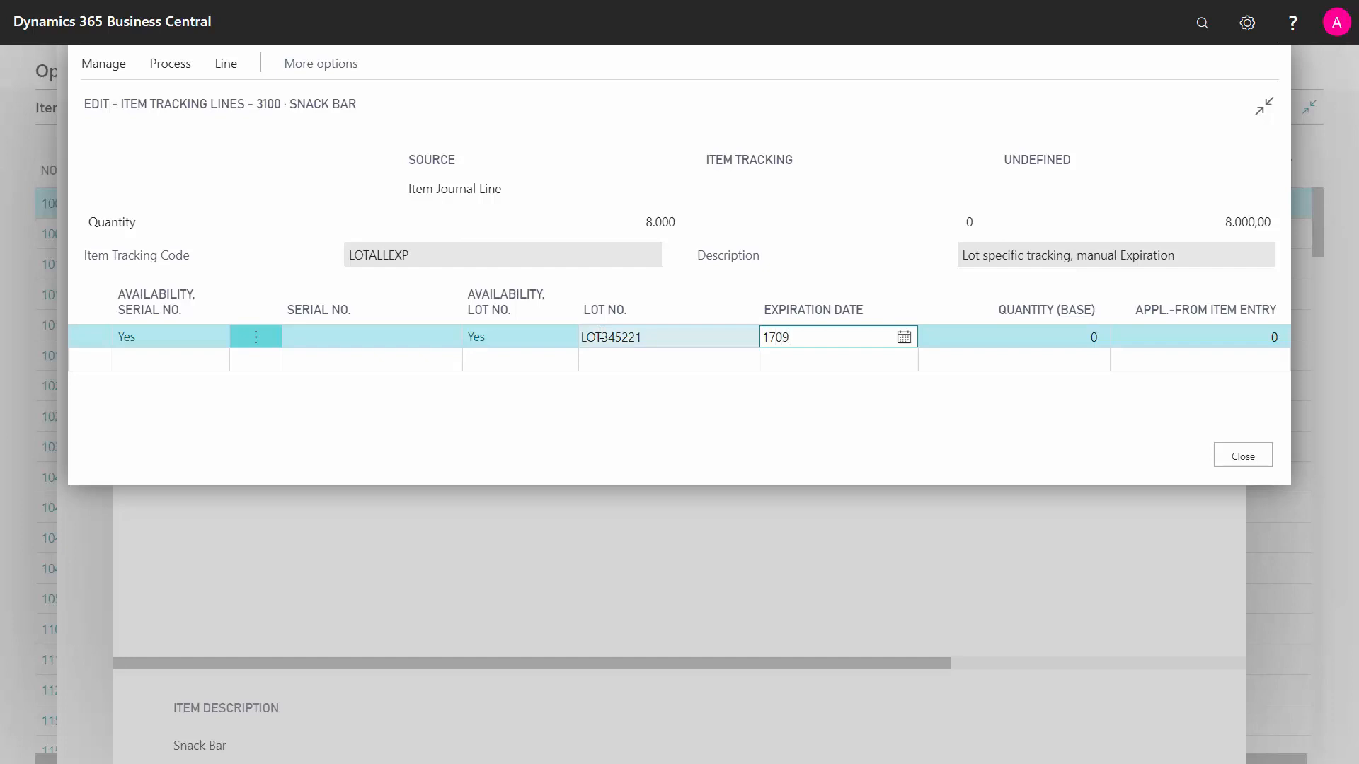
key(Tab)
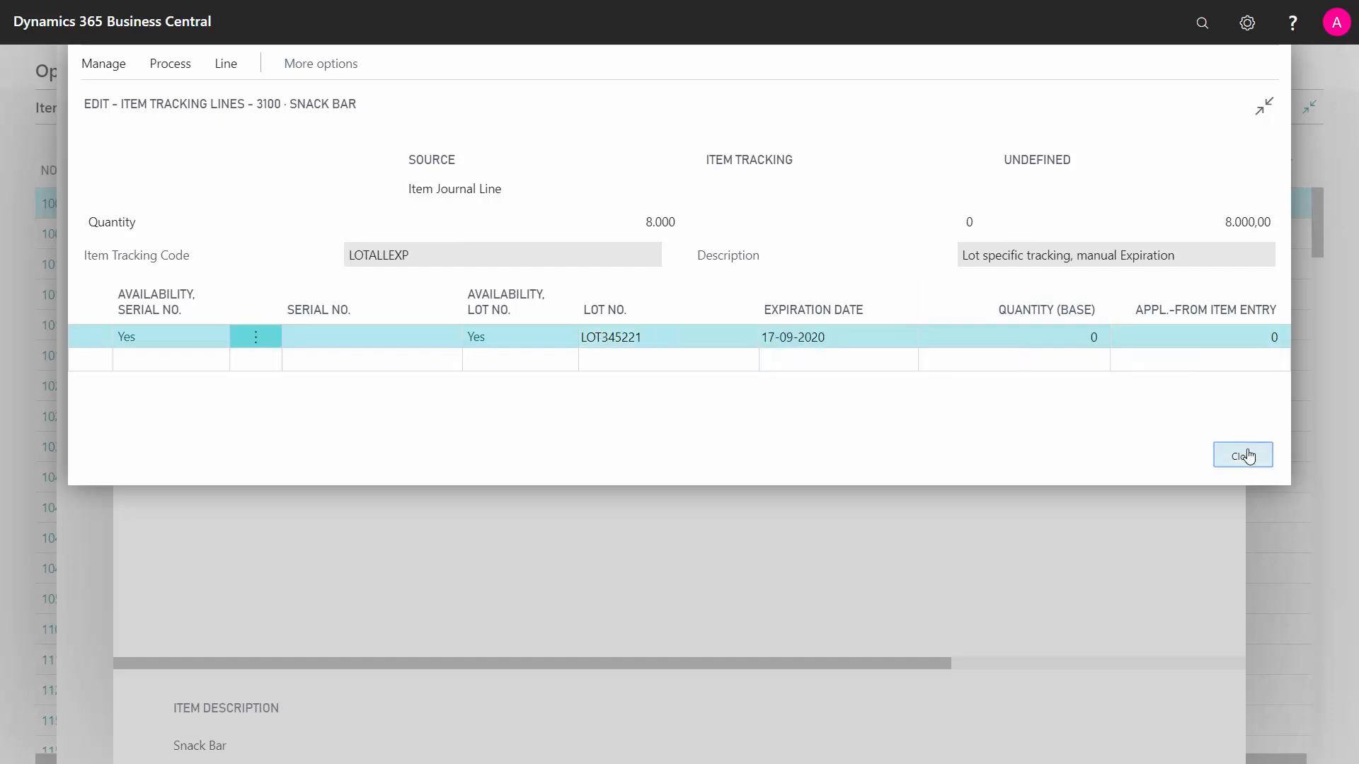
click(1240, 455)
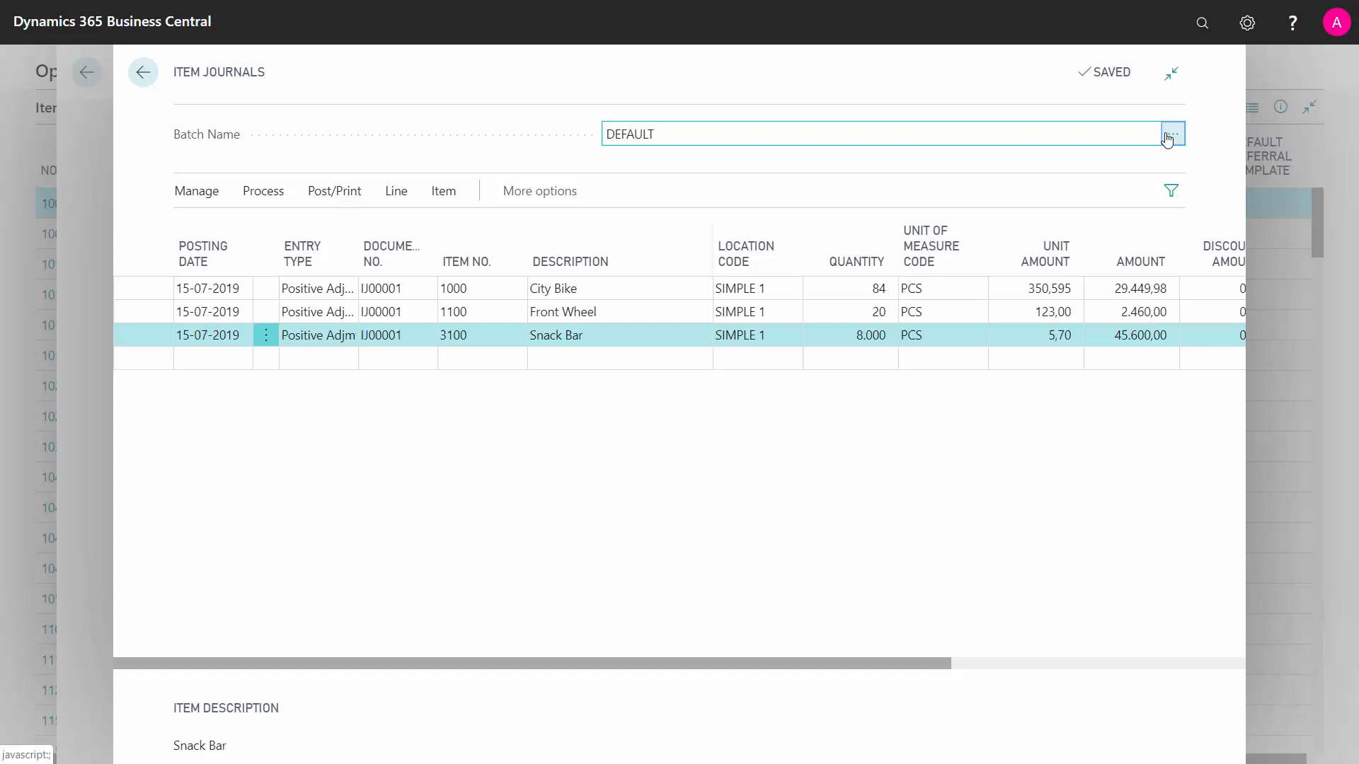
Step: Select the ITEM-OPEN (Inventory Opening) item journal batch
click(1172, 133)
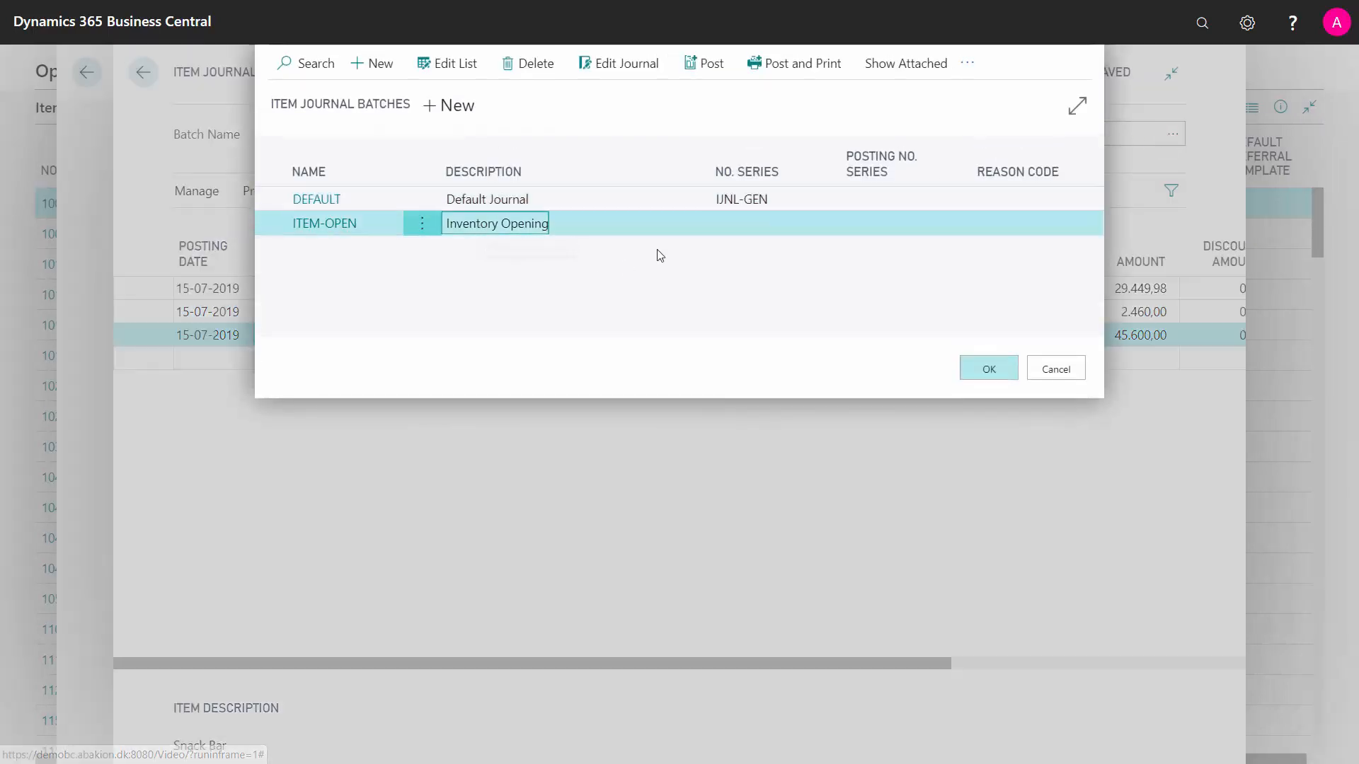
click(987, 368)
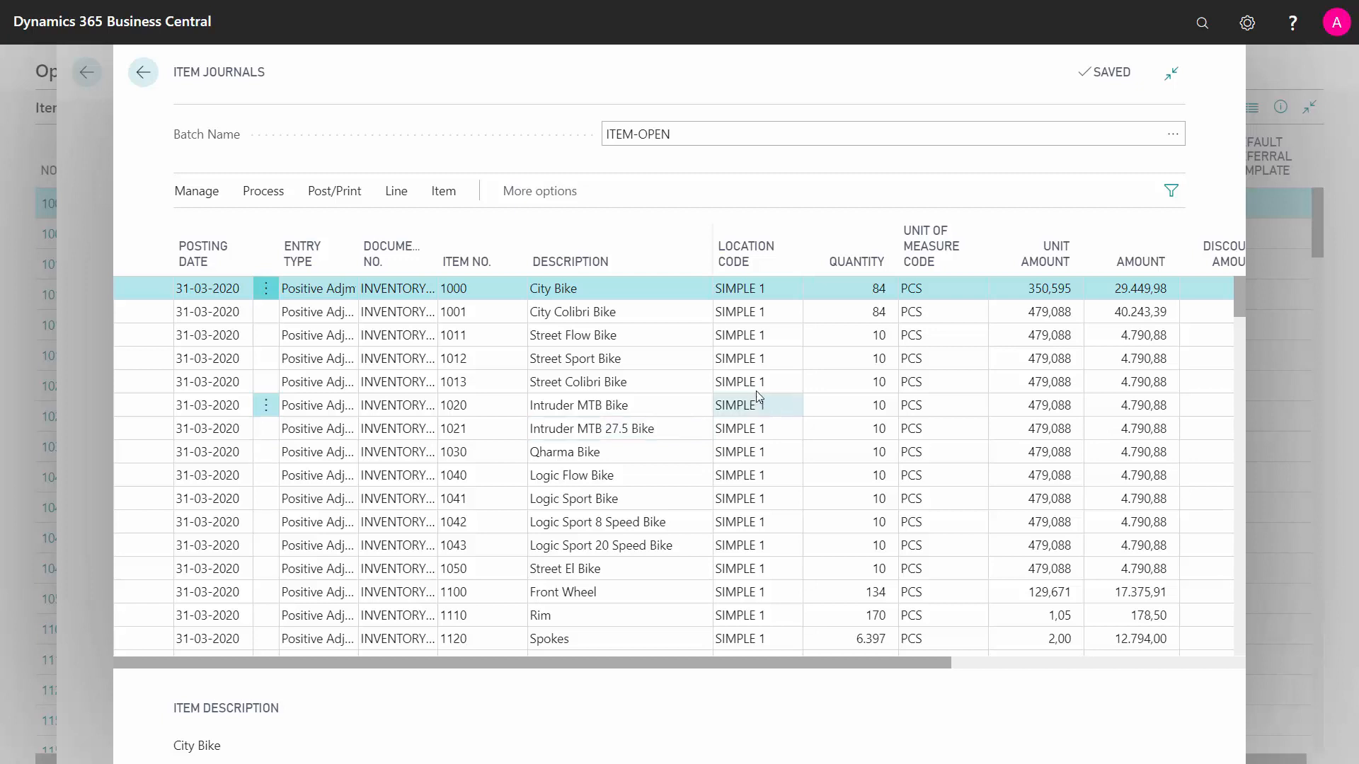
mouse_move(667, 417)
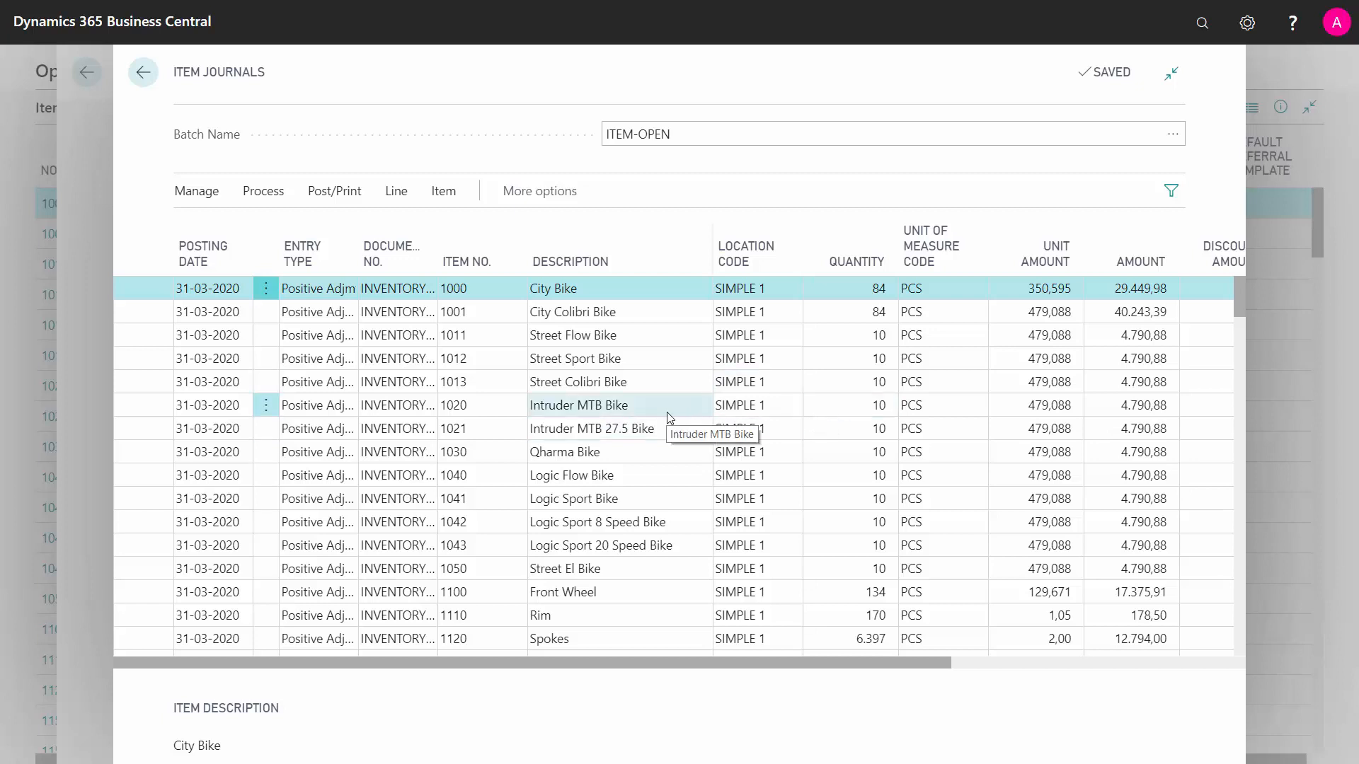
Step: Post the ITEM-OPEN opening inventory journal lines and acknowledge success
click(335, 190)
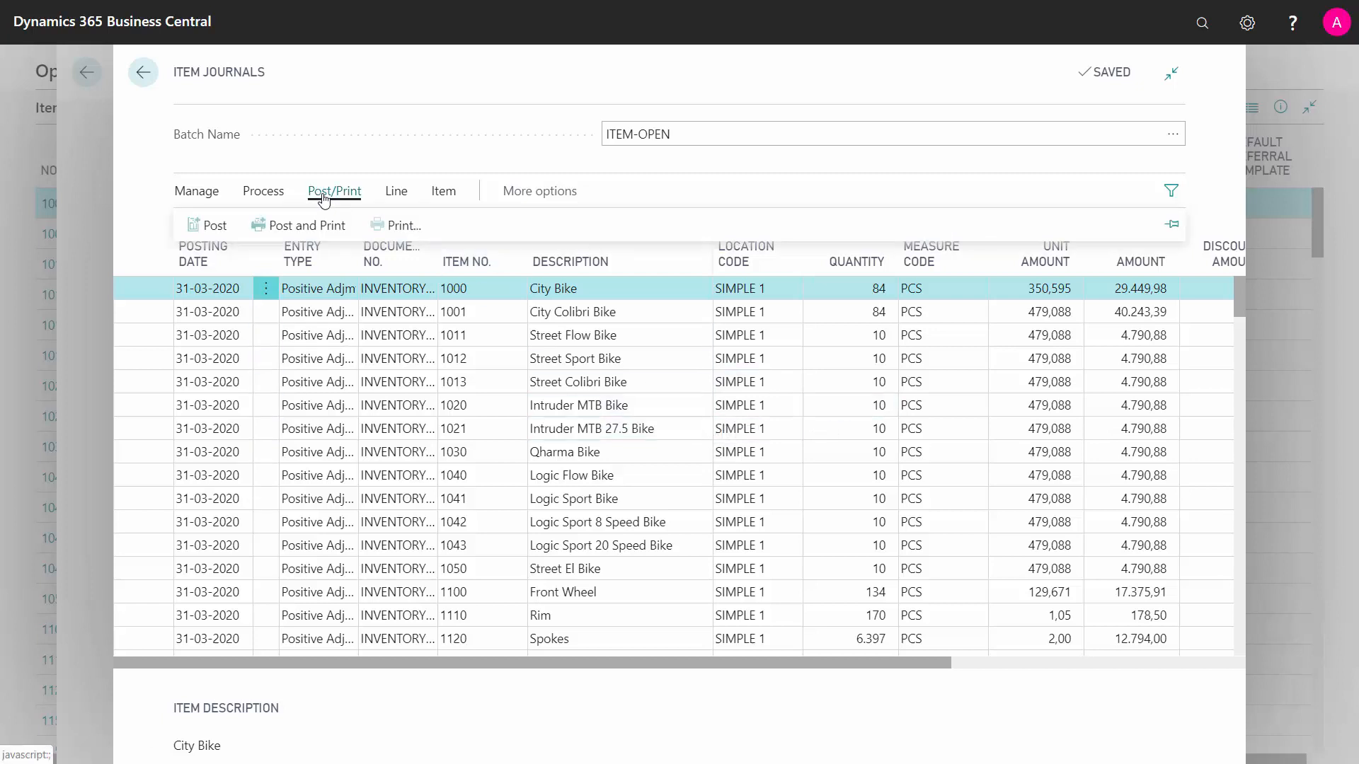
click(210, 225)
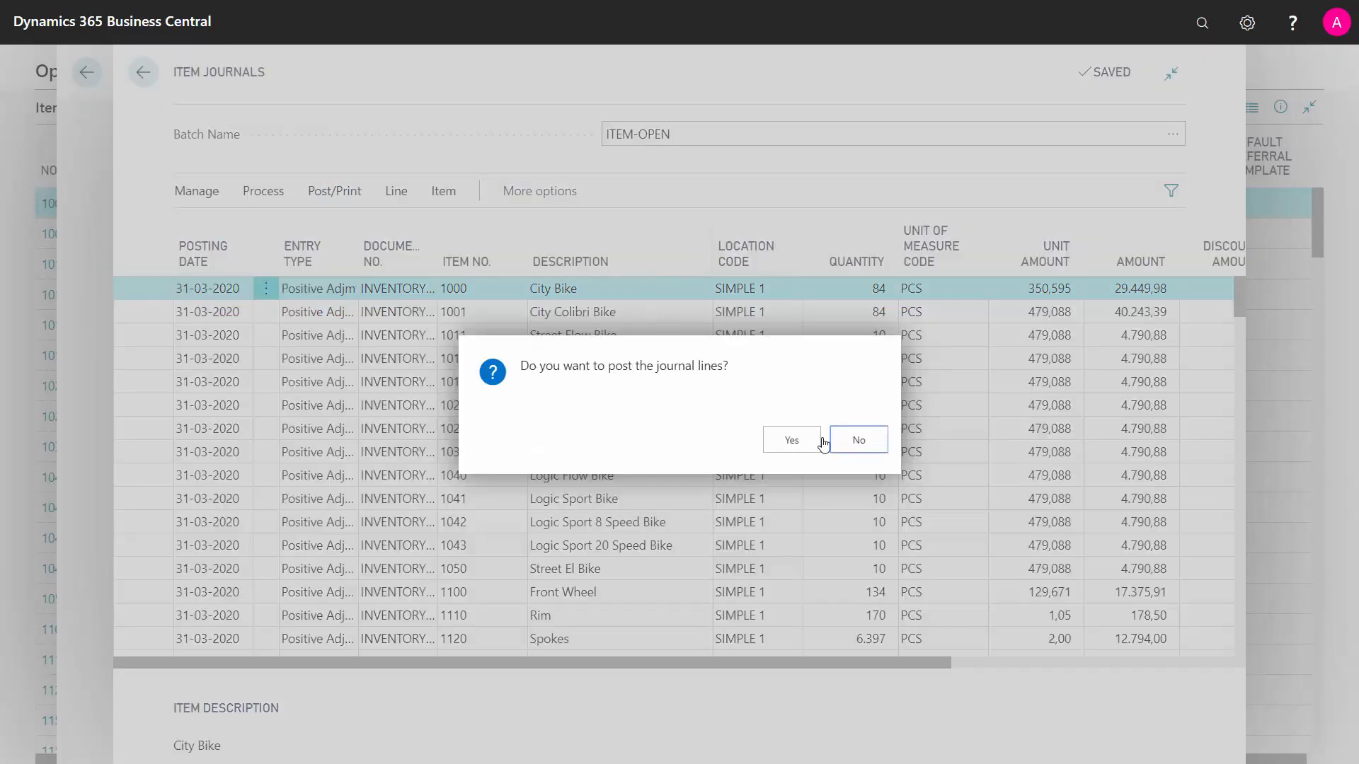
click(790, 441)
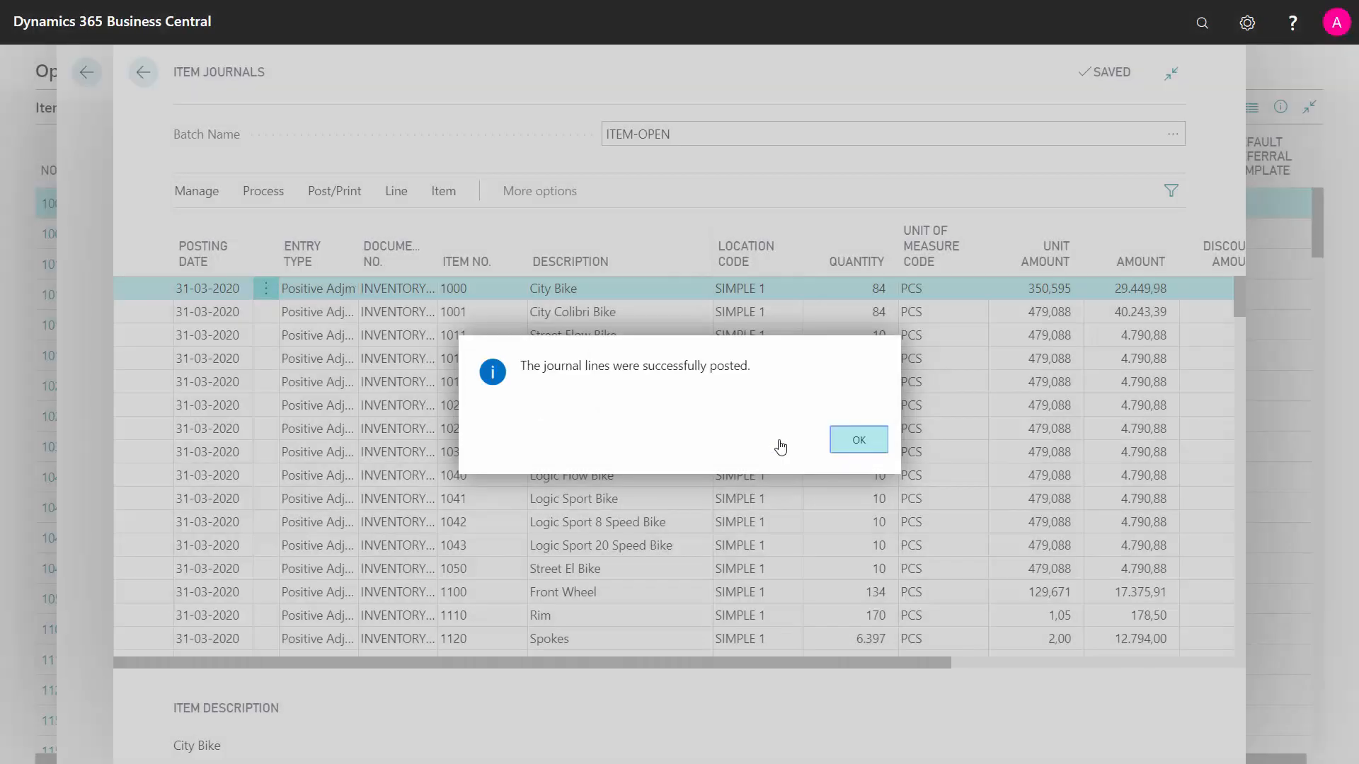
click(857, 440)
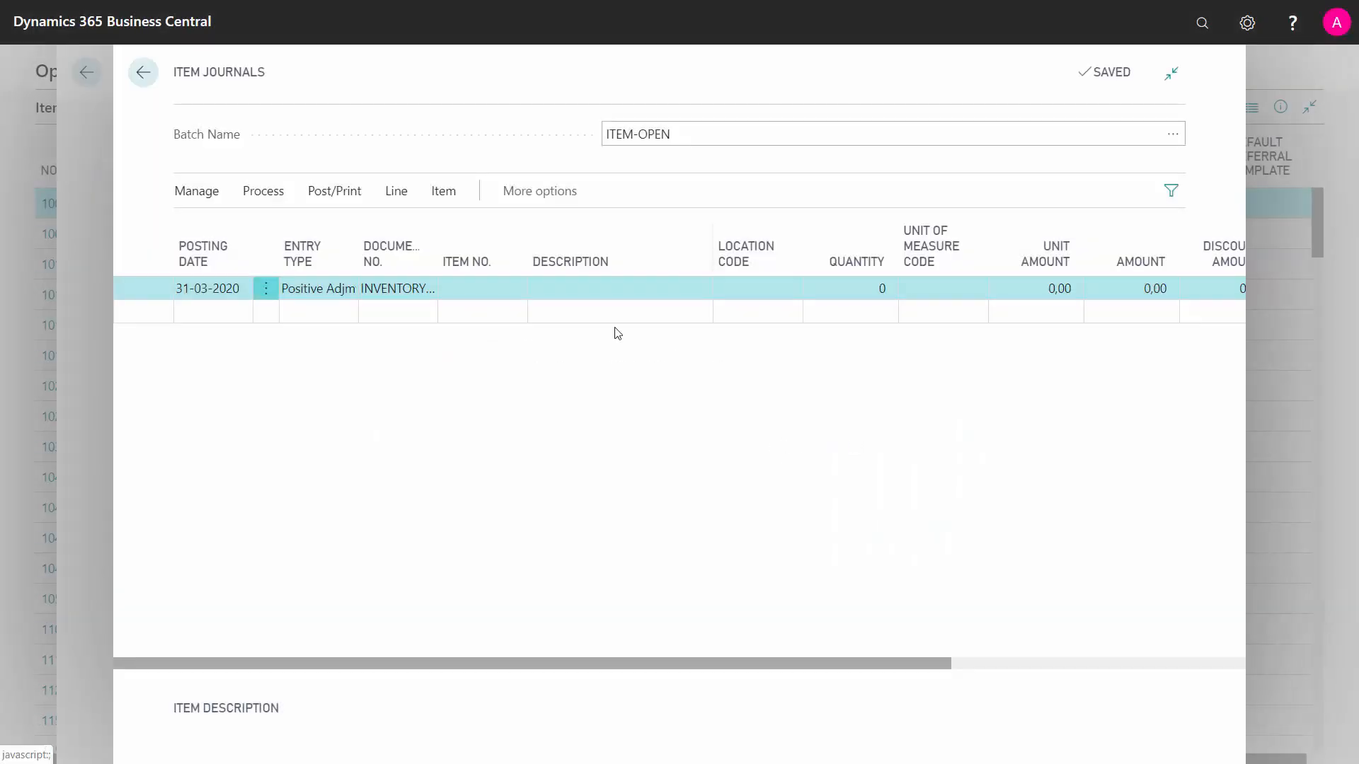
Step: Close the empty item journal and return to the filtered chart of accounts
click(143, 72)
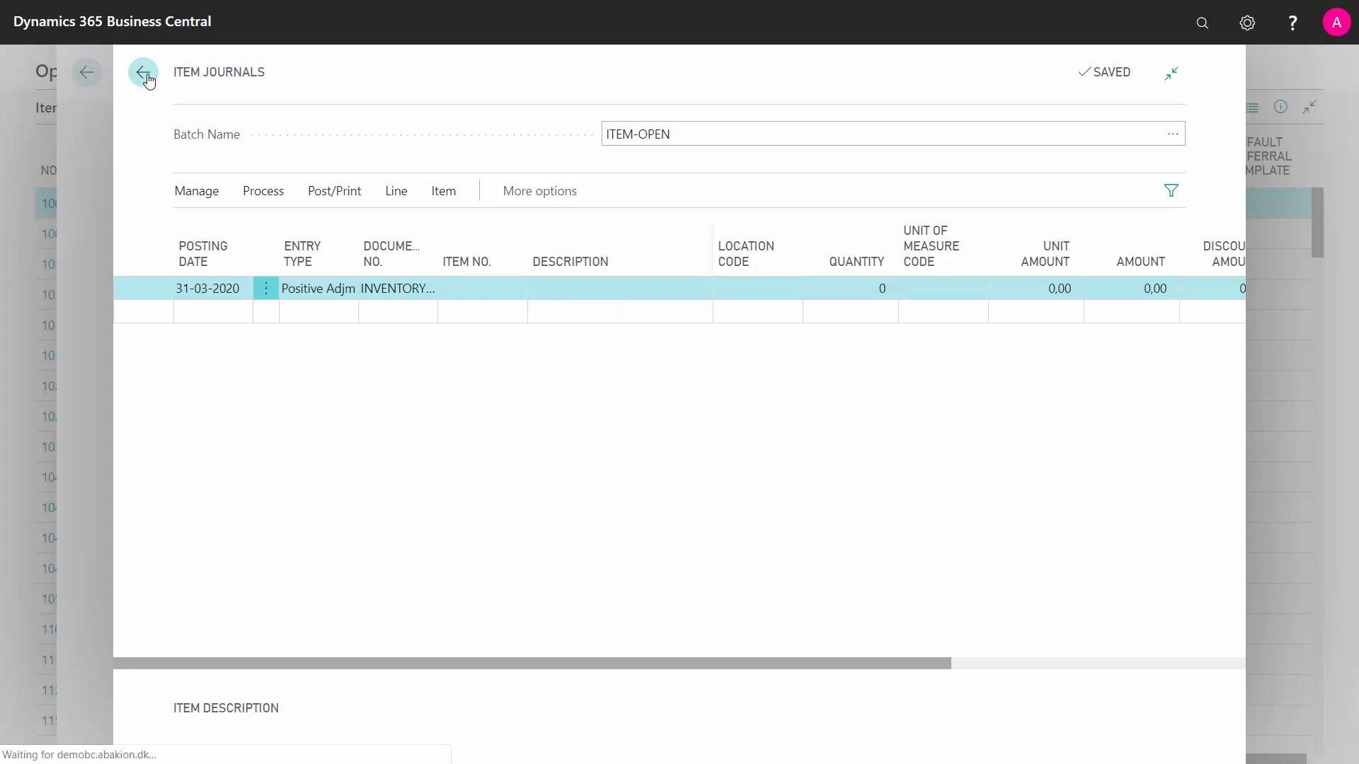
click(143, 73)
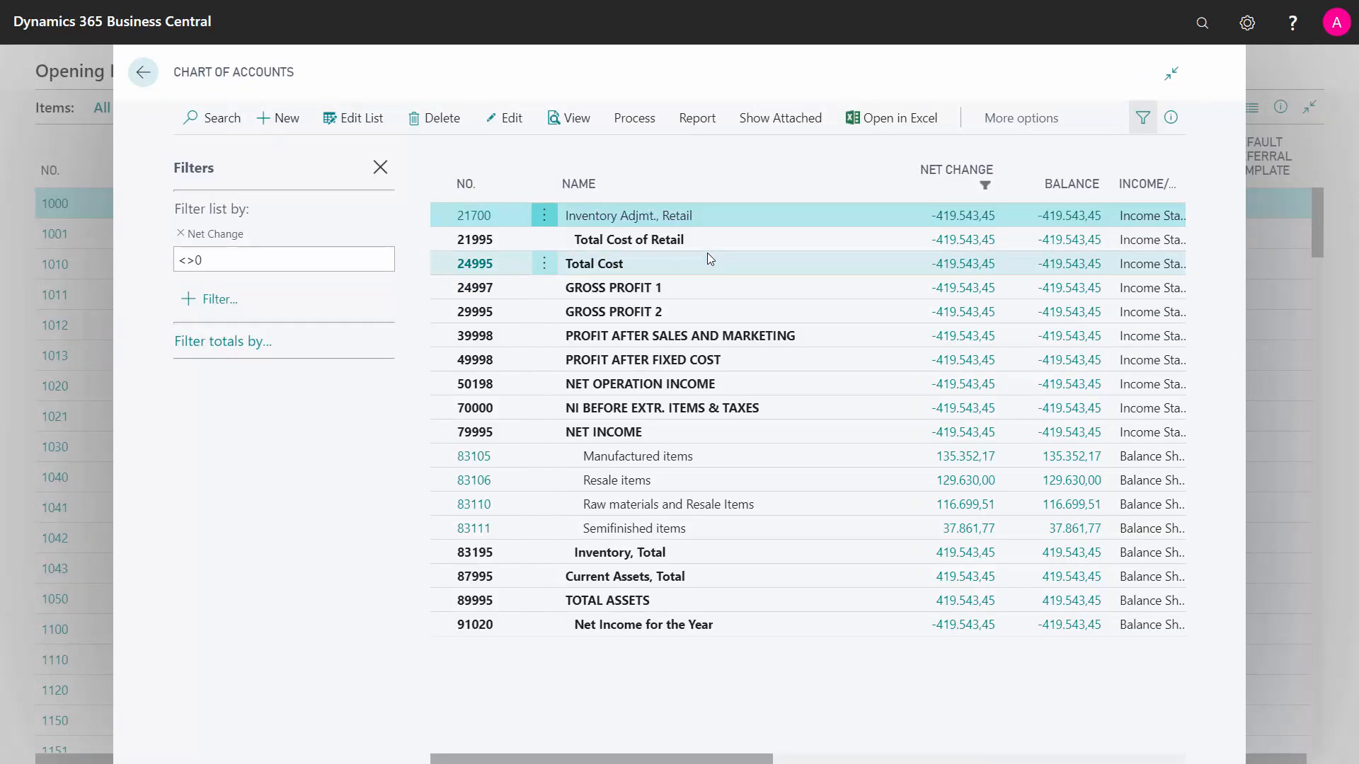
mouse_move(645, 224)
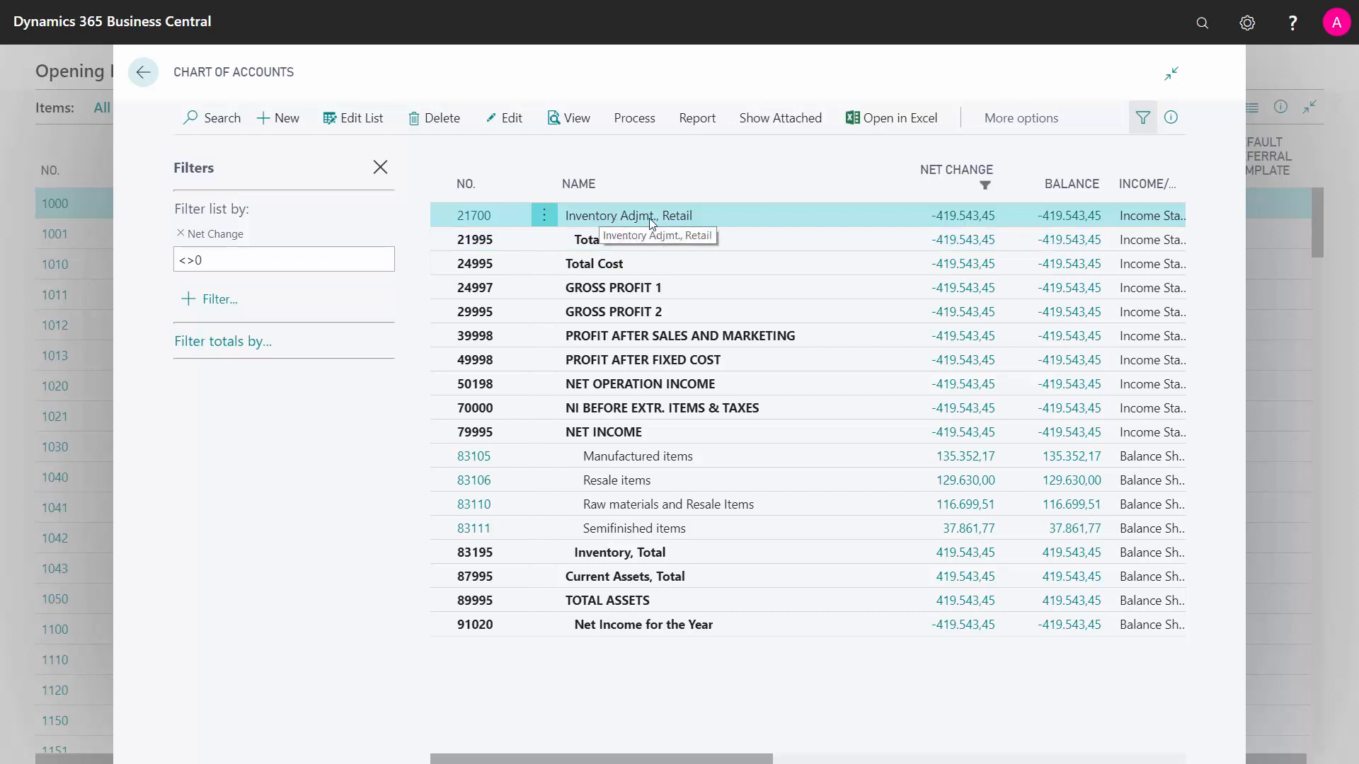
mouse_move(672, 460)
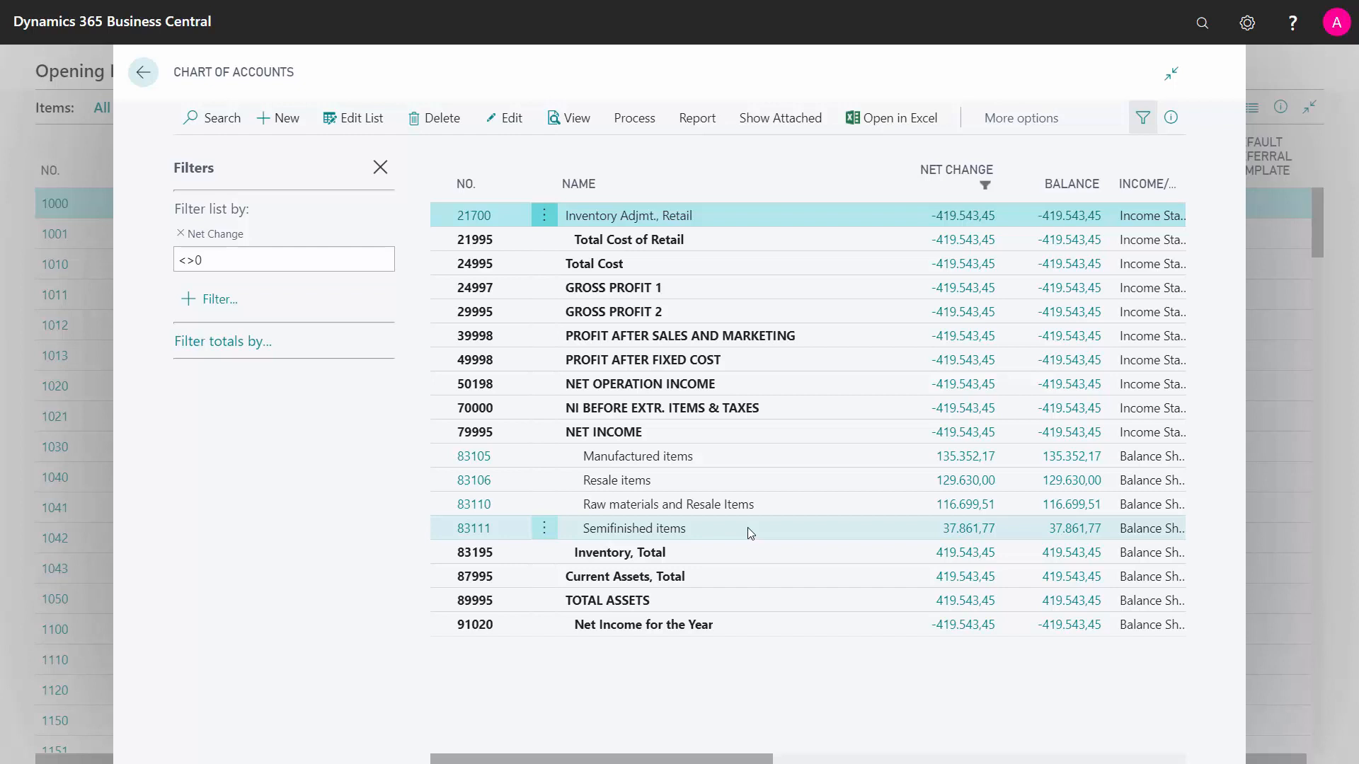
Step: Select the Inventory, Total account line among the non-zero net change accounts
click(619, 552)
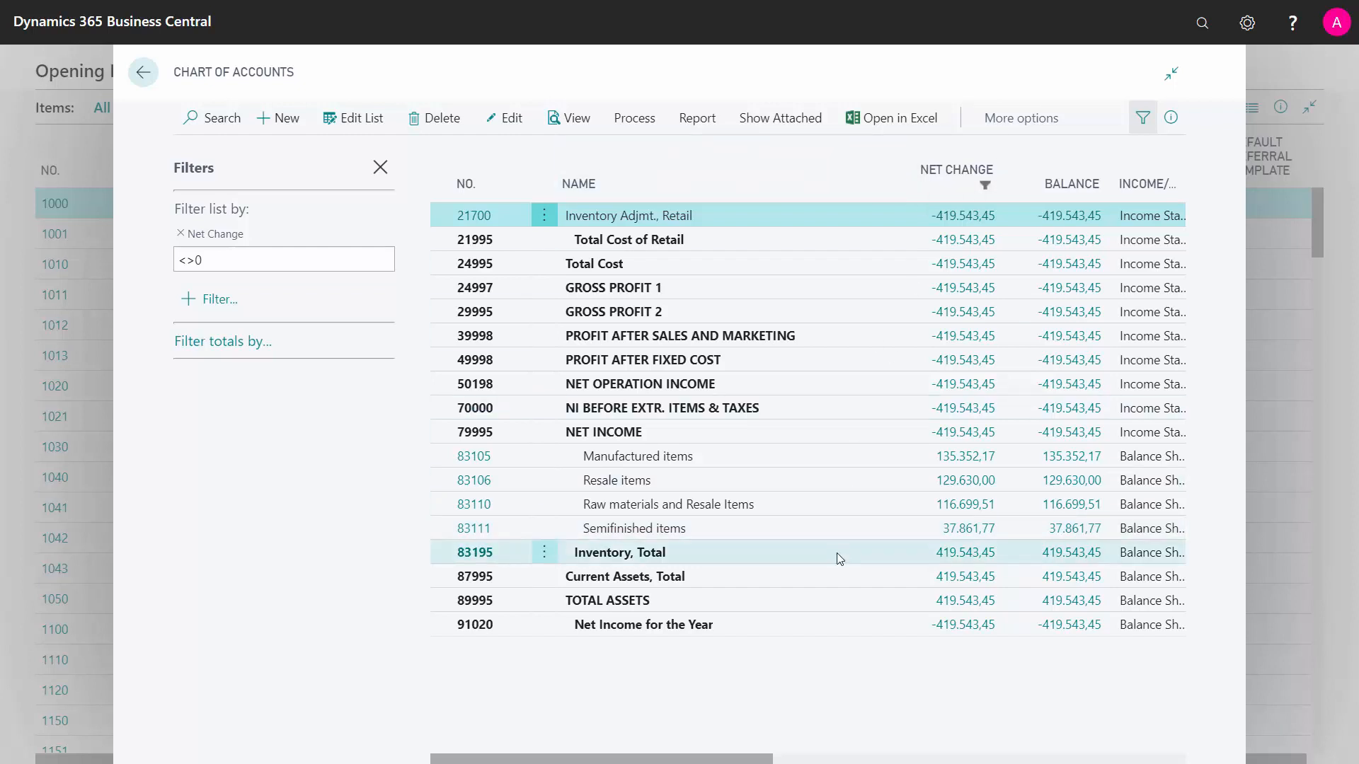
mouse_move(1292, 23)
text(gen jou)
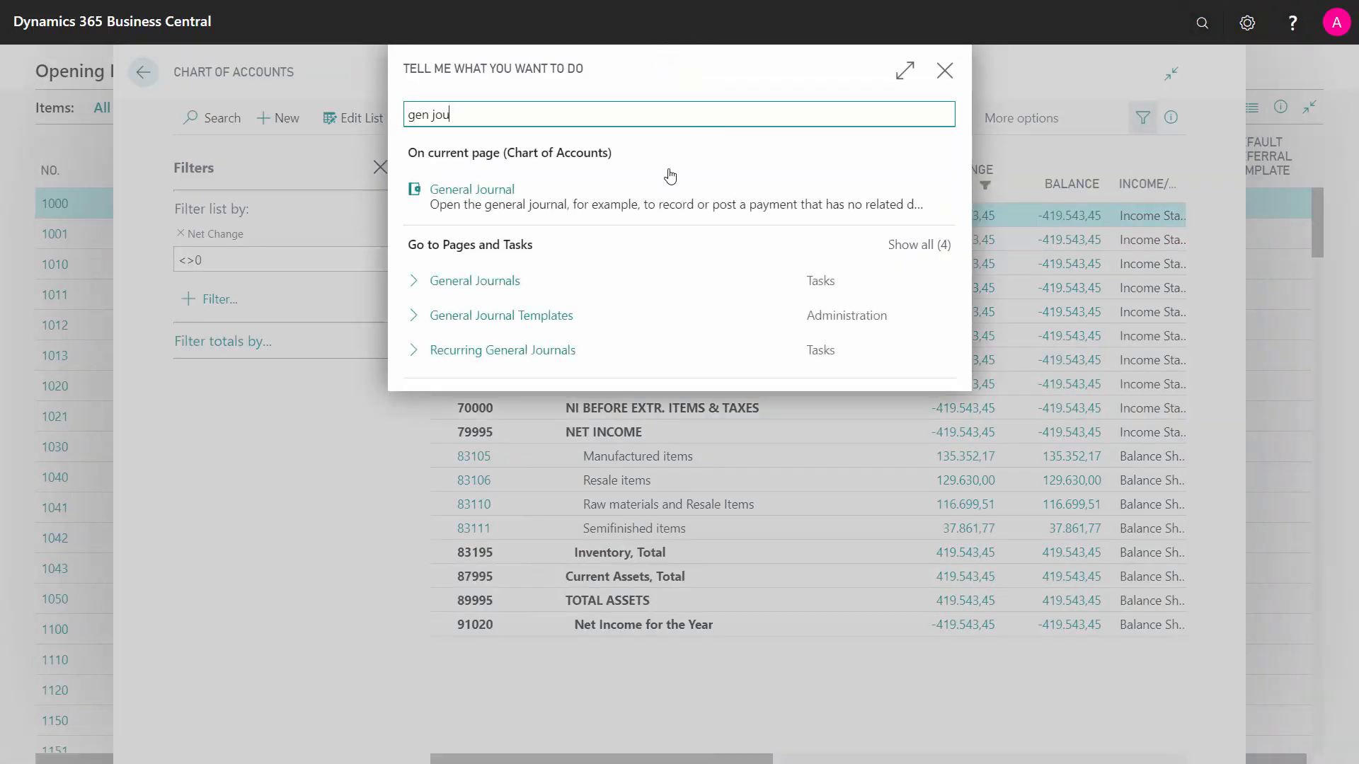
Step: Open the General Journal's OPEN-ITEM batch and scroll right to the amount columns
click(943, 71)
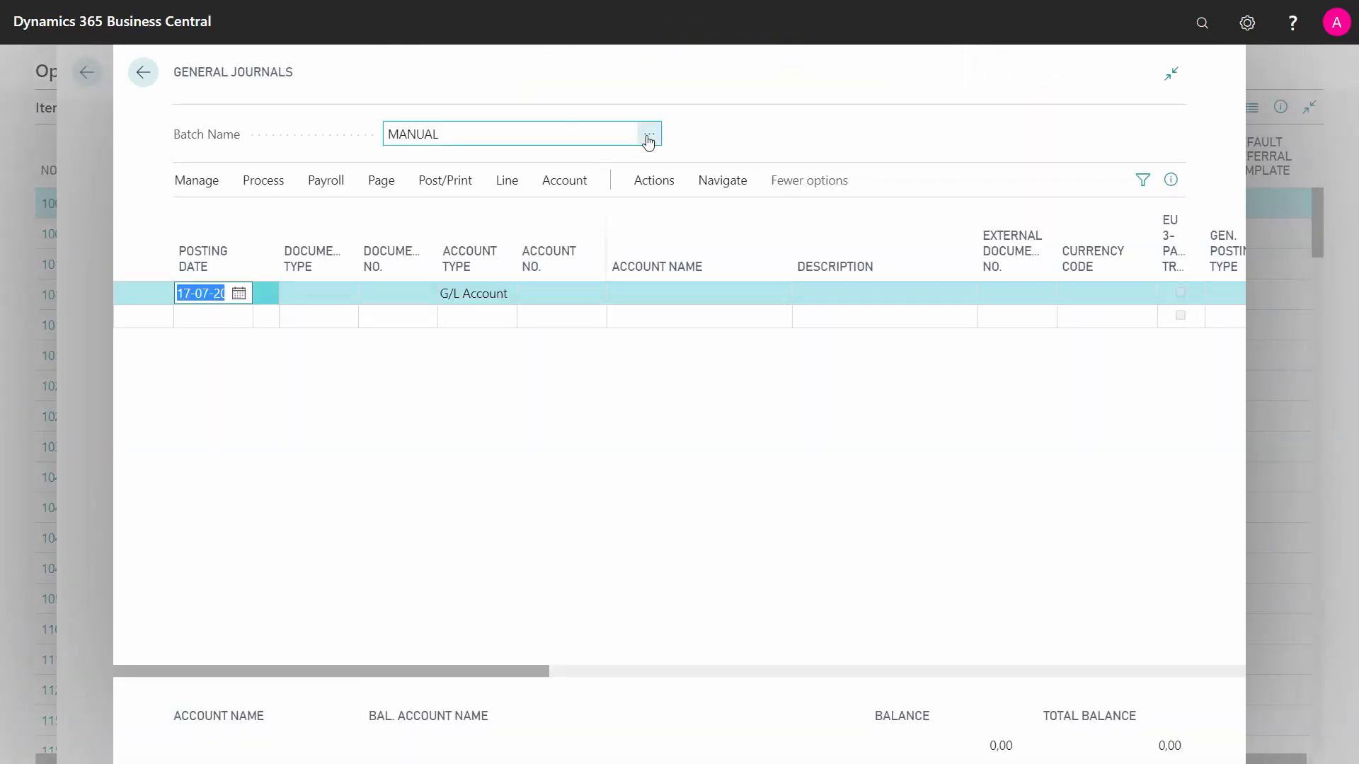
click(647, 133)
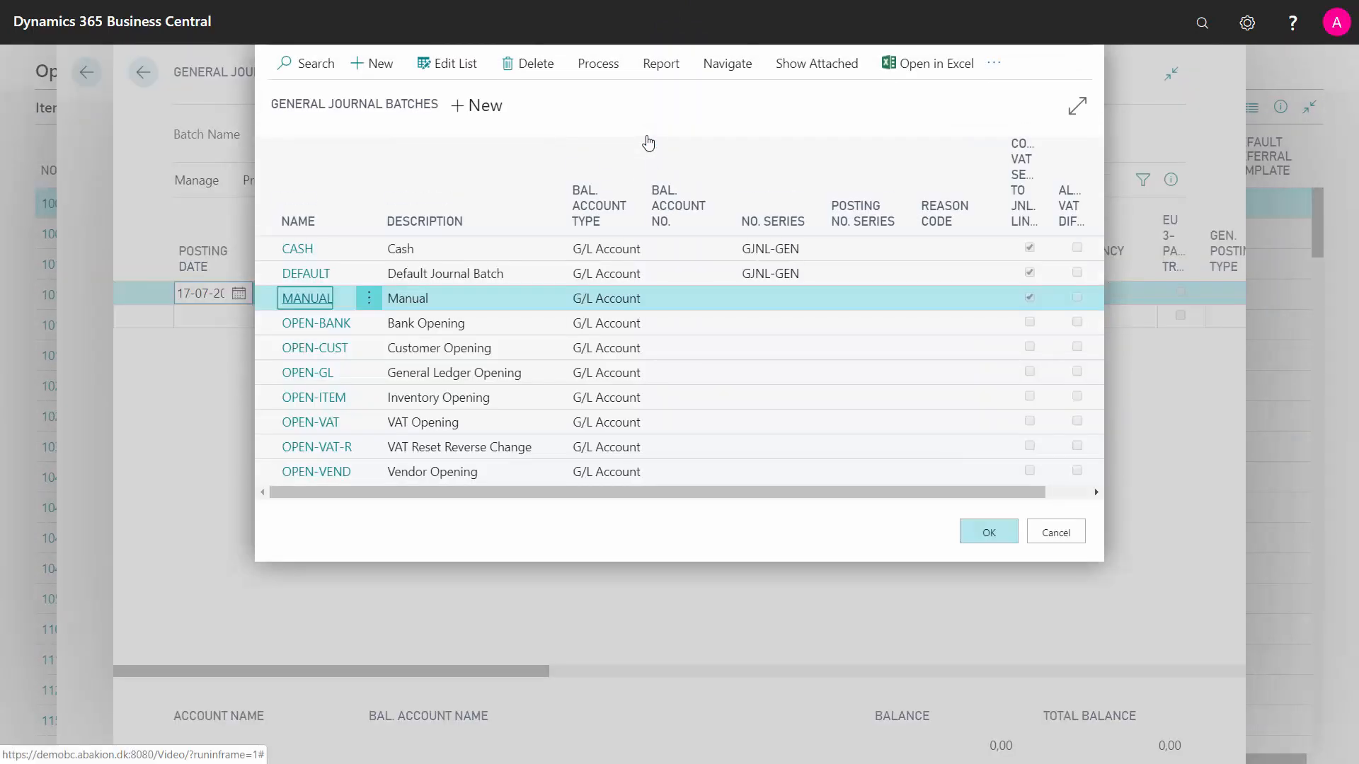
mouse_move(514, 375)
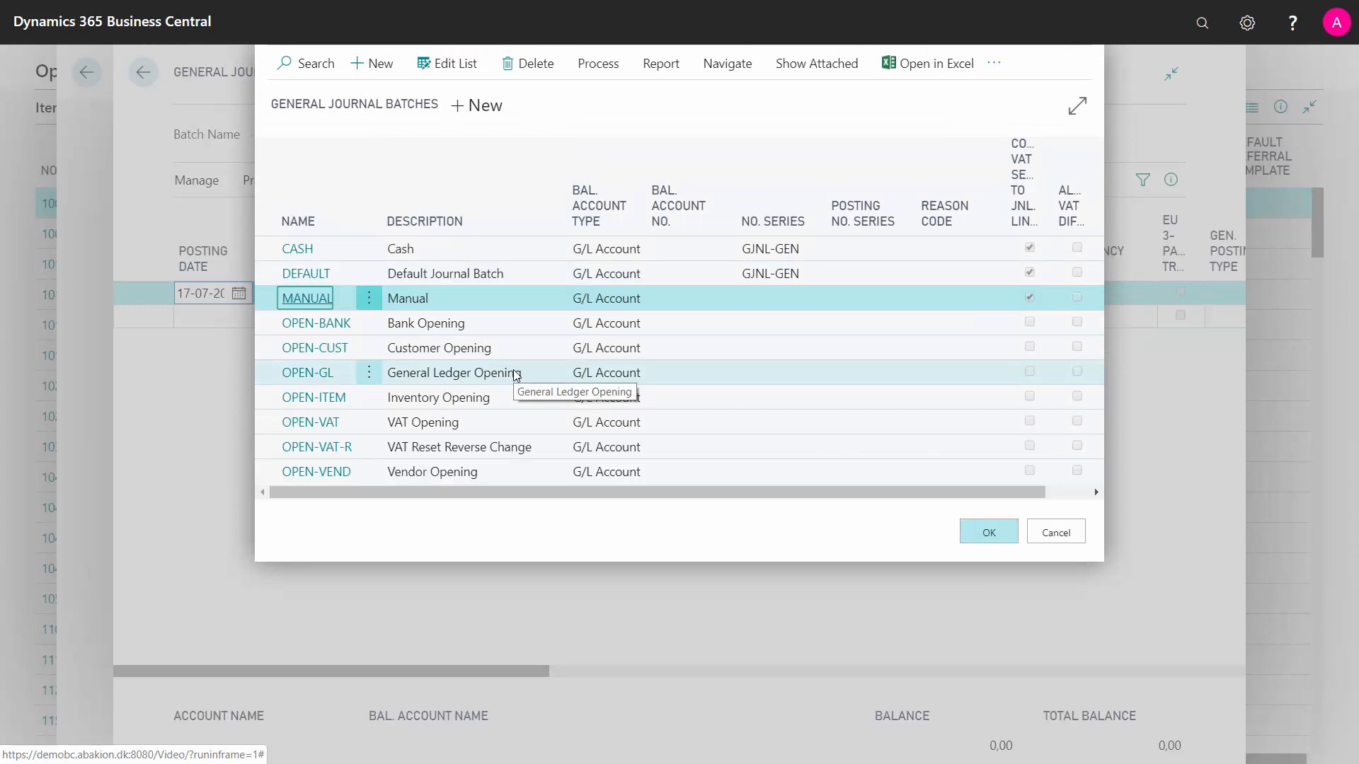
click(437, 397)
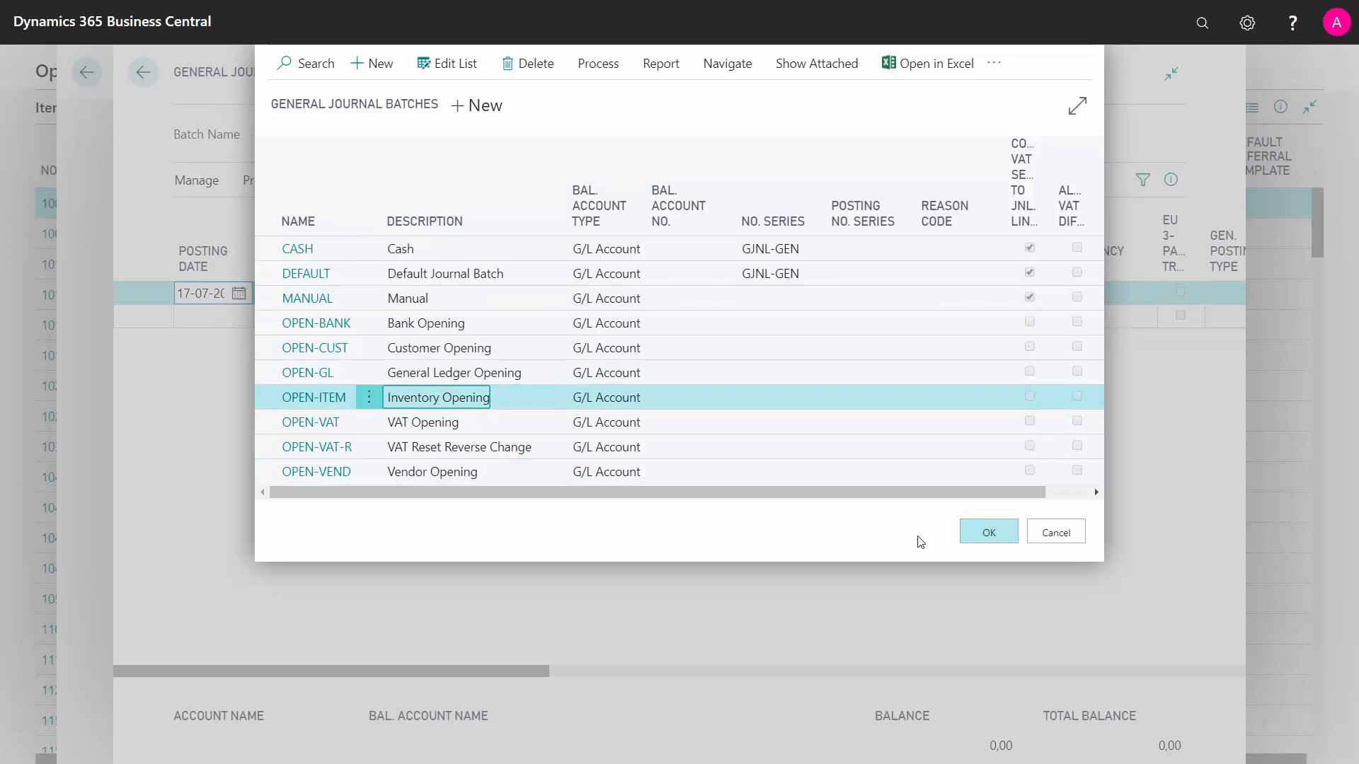
click(987, 532)
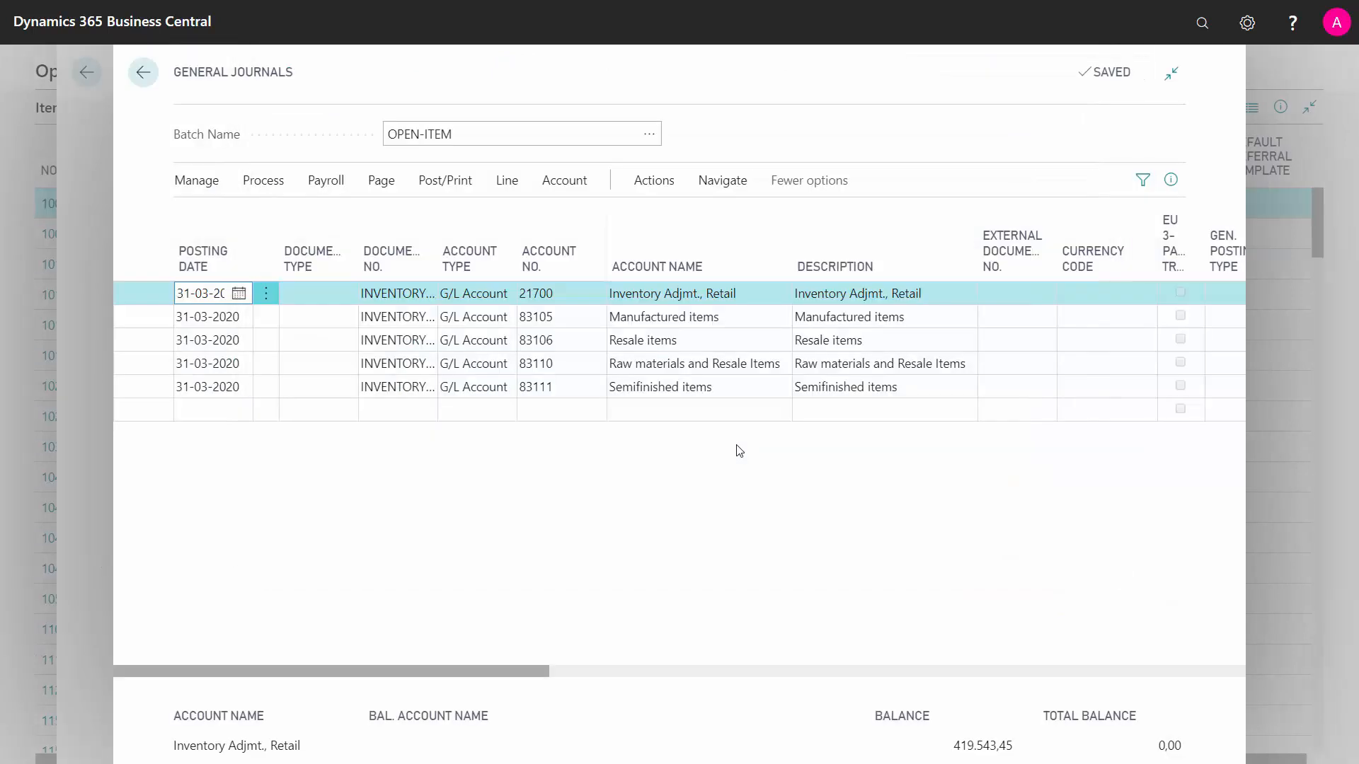
scroll(right, 3)
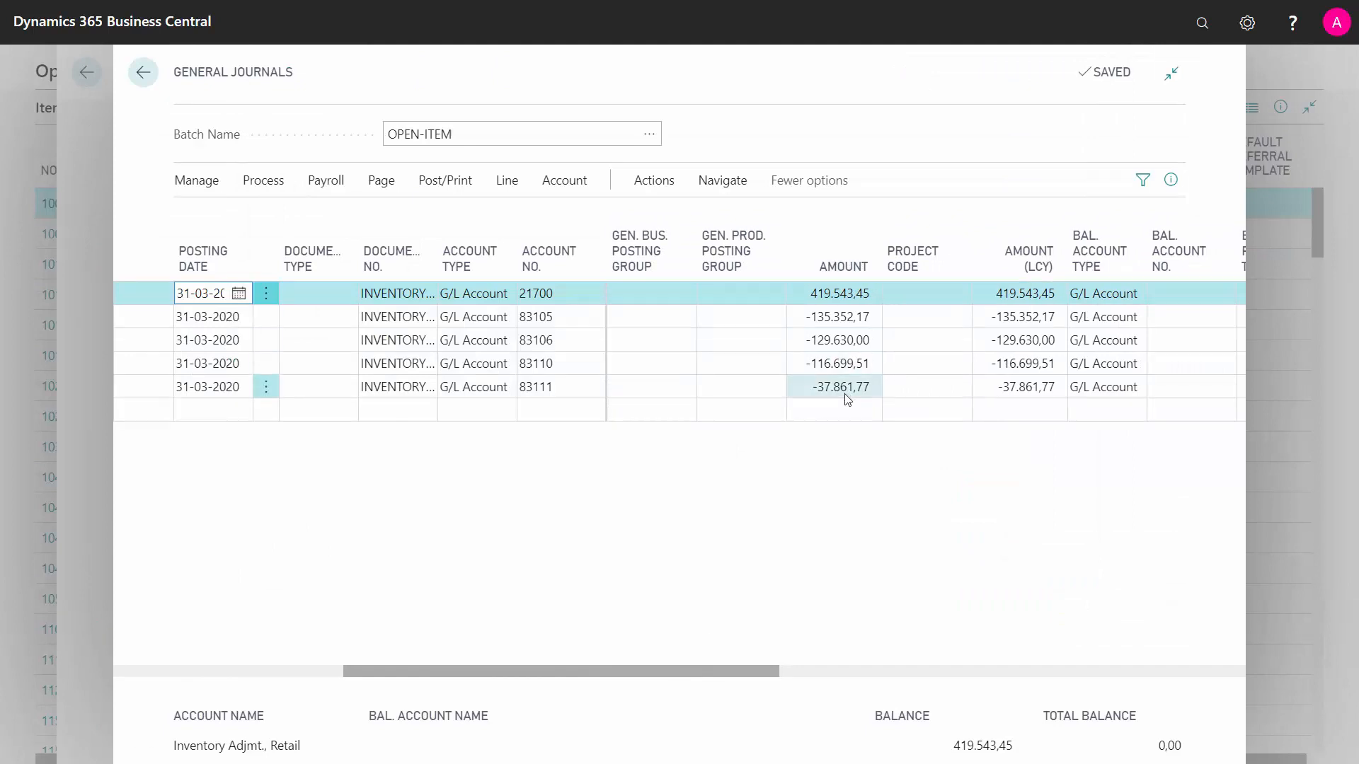
Step: Post the OPEN-ITEM general journal lines and acknowledge the success message
click(444, 179)
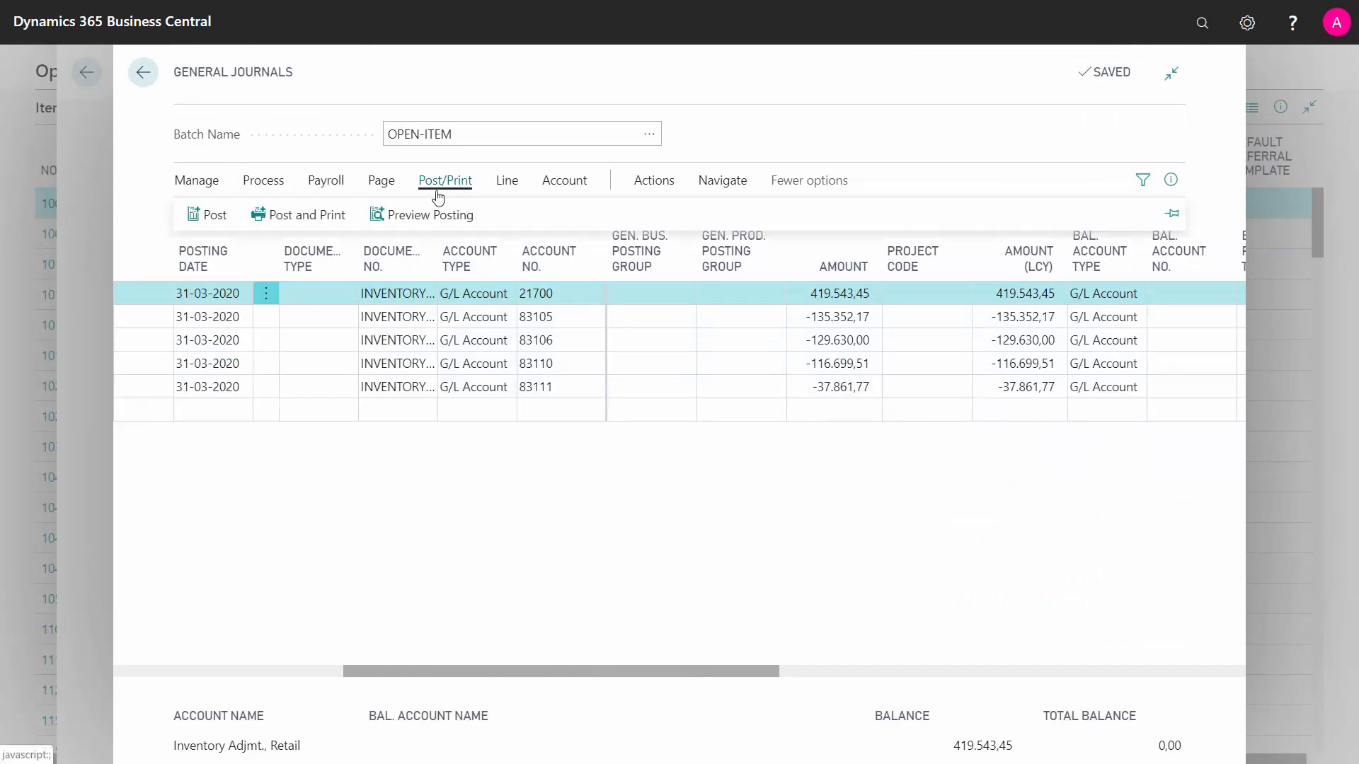
mouse_move(212, 214)
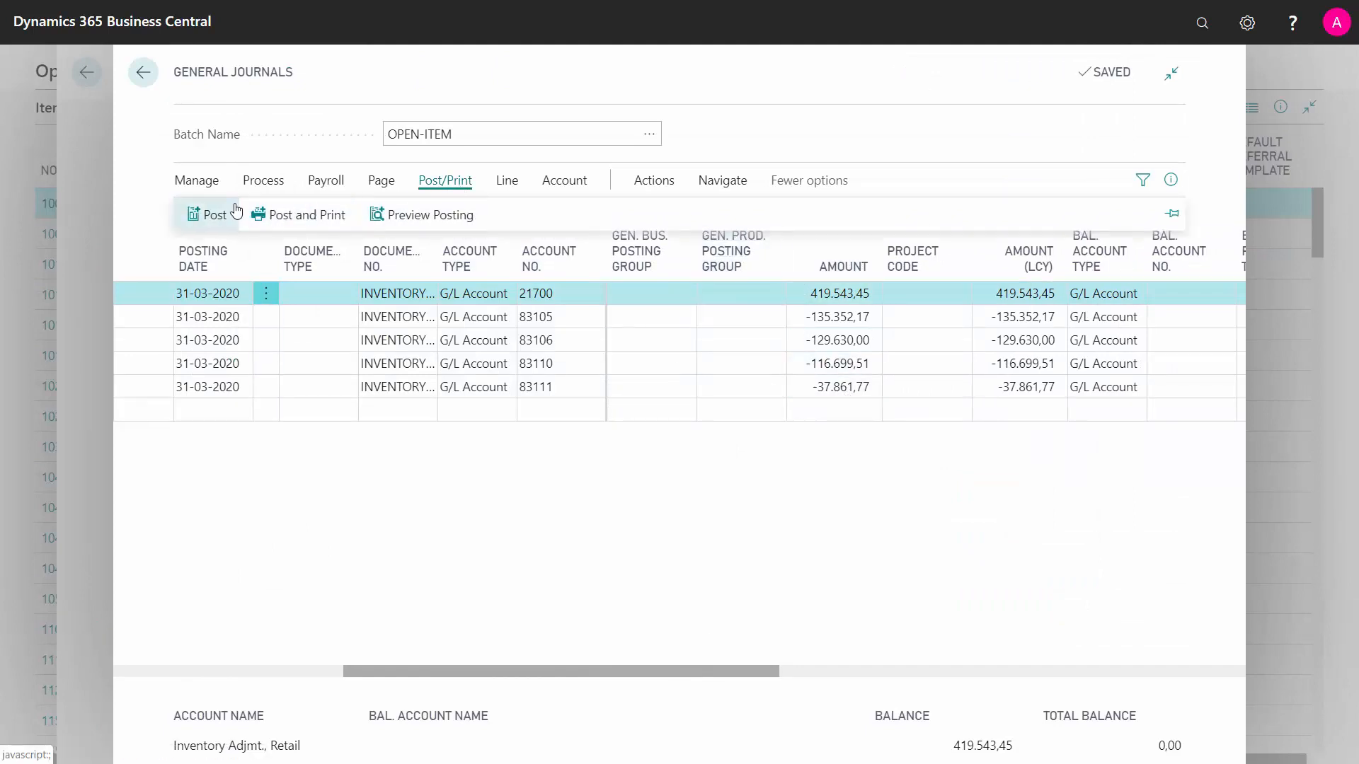
click(212, 214)
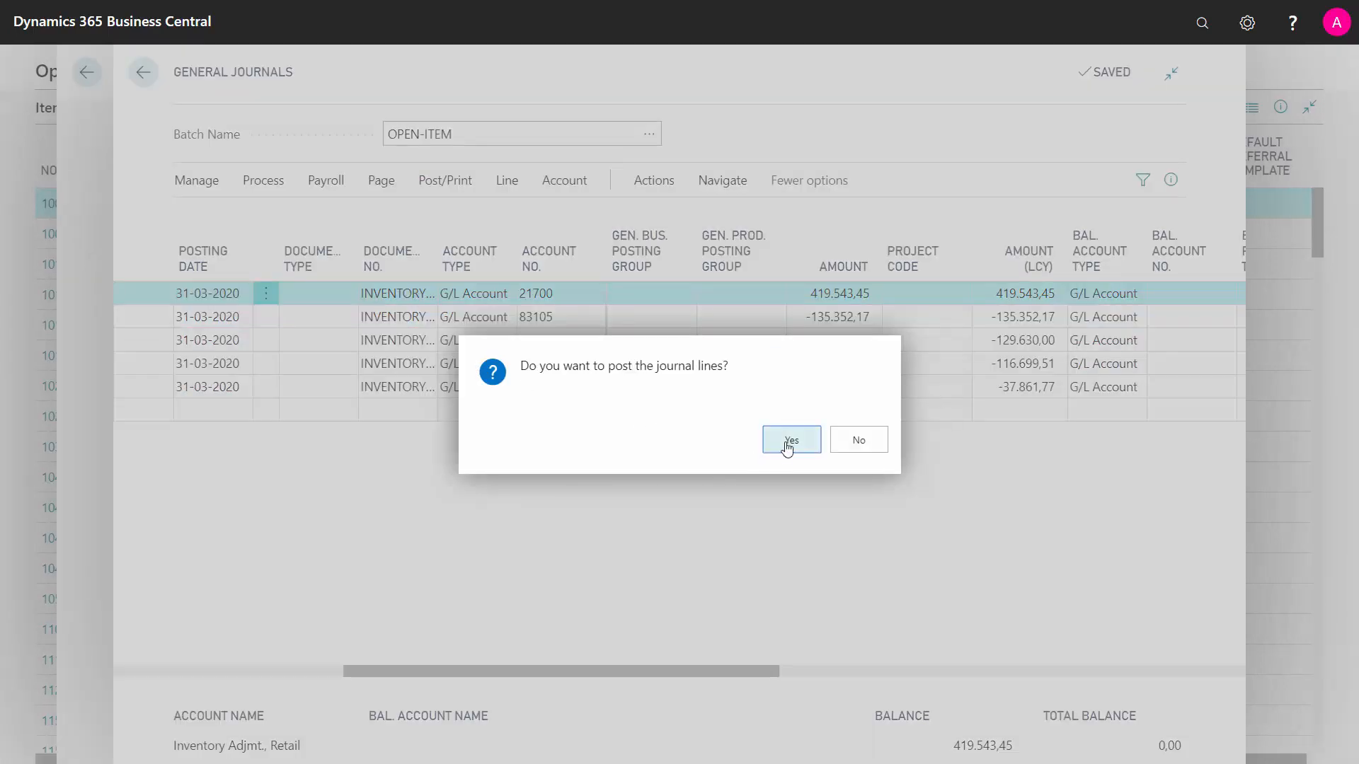
click(789, 440)
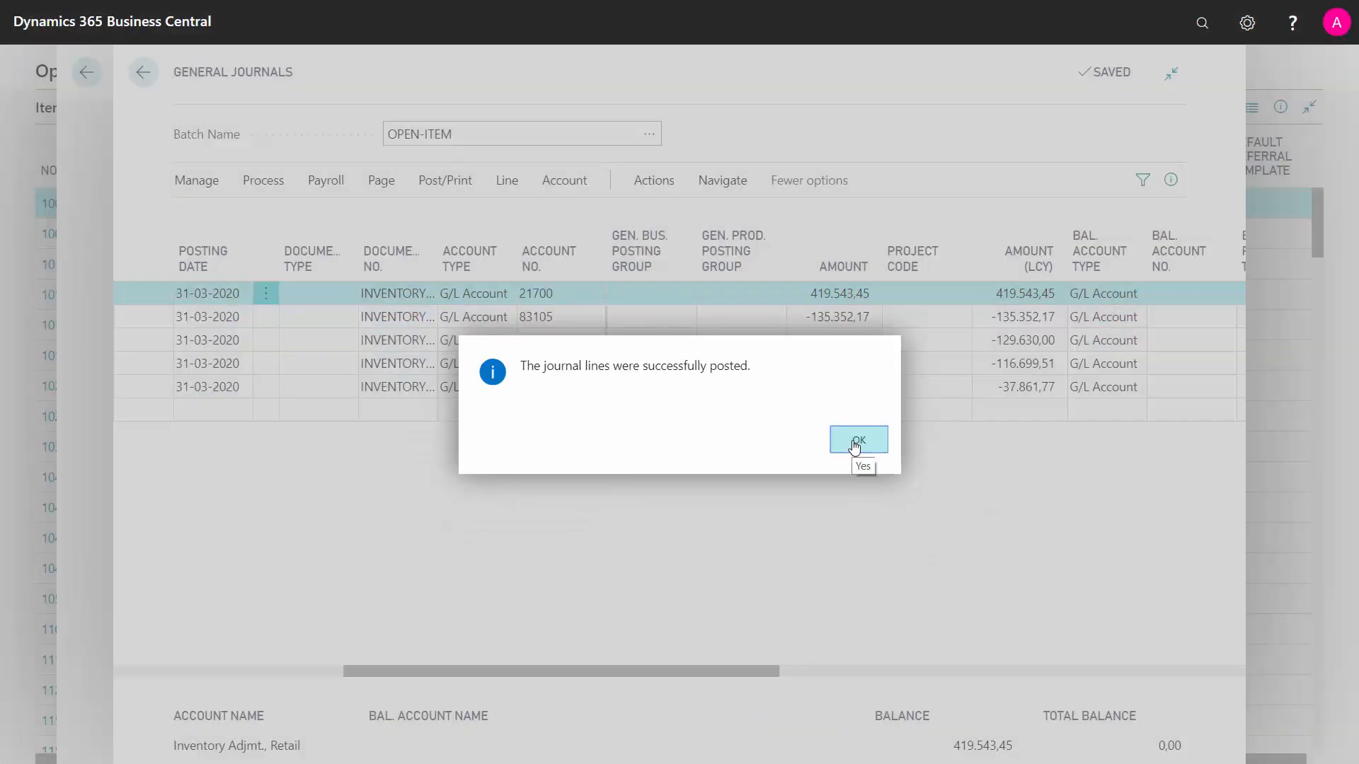
click(856, 440)
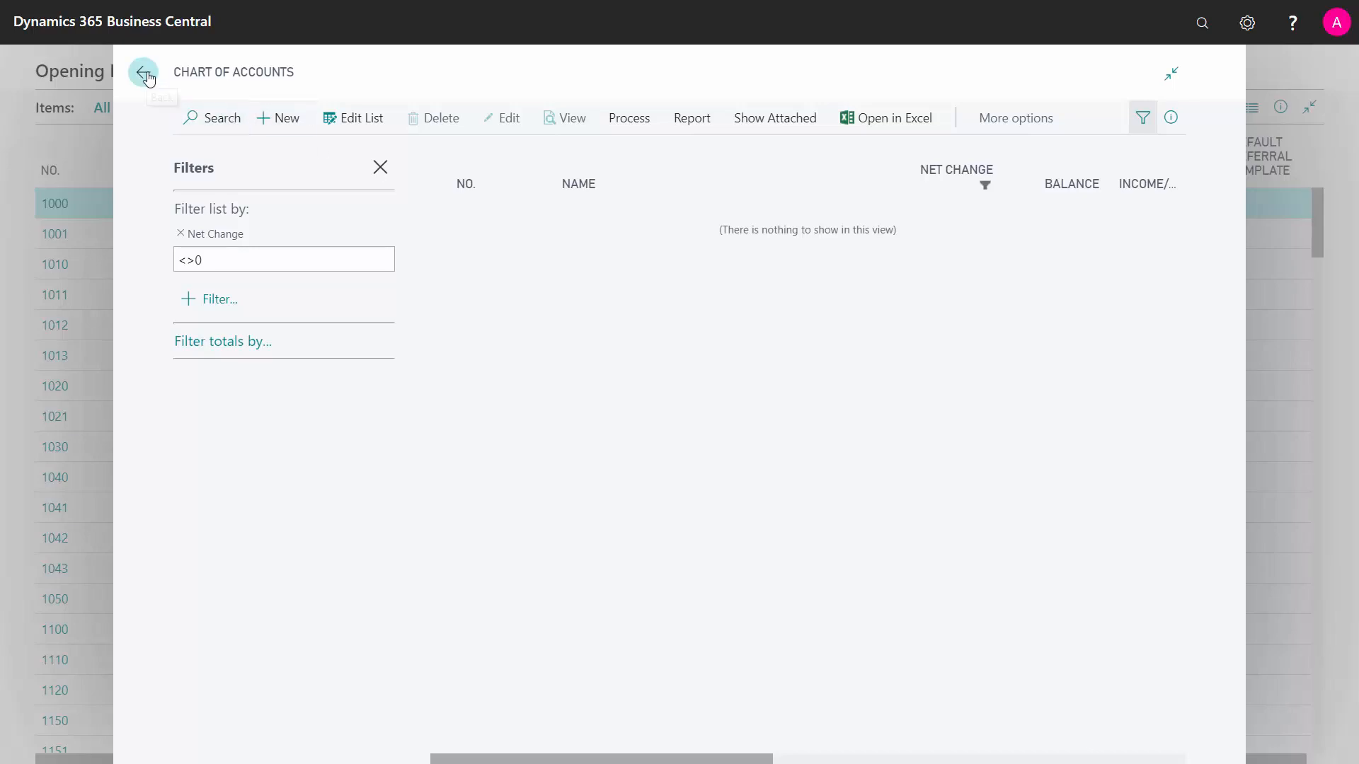
Step: Check City Bike's item ledger entries for the single positive adjustment of 84
click(143, 72)
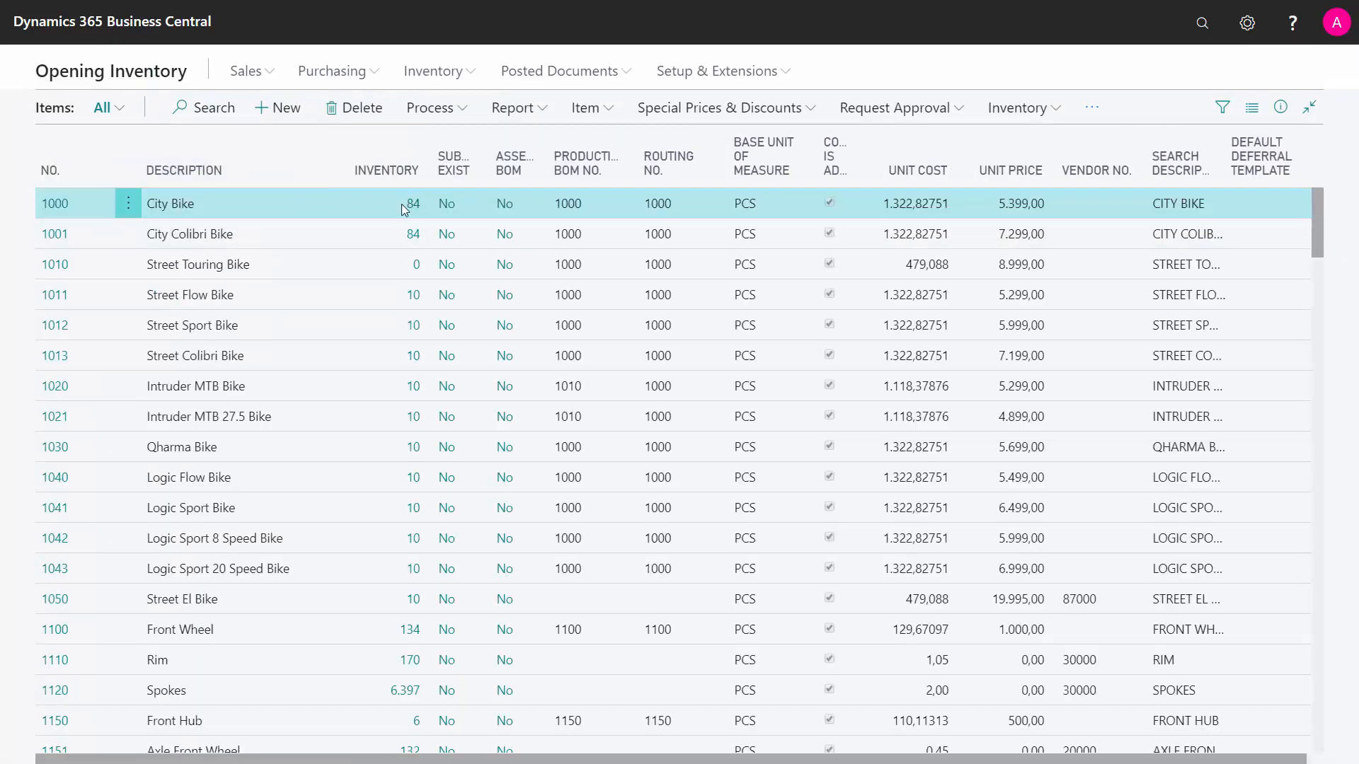
click(413, 203)
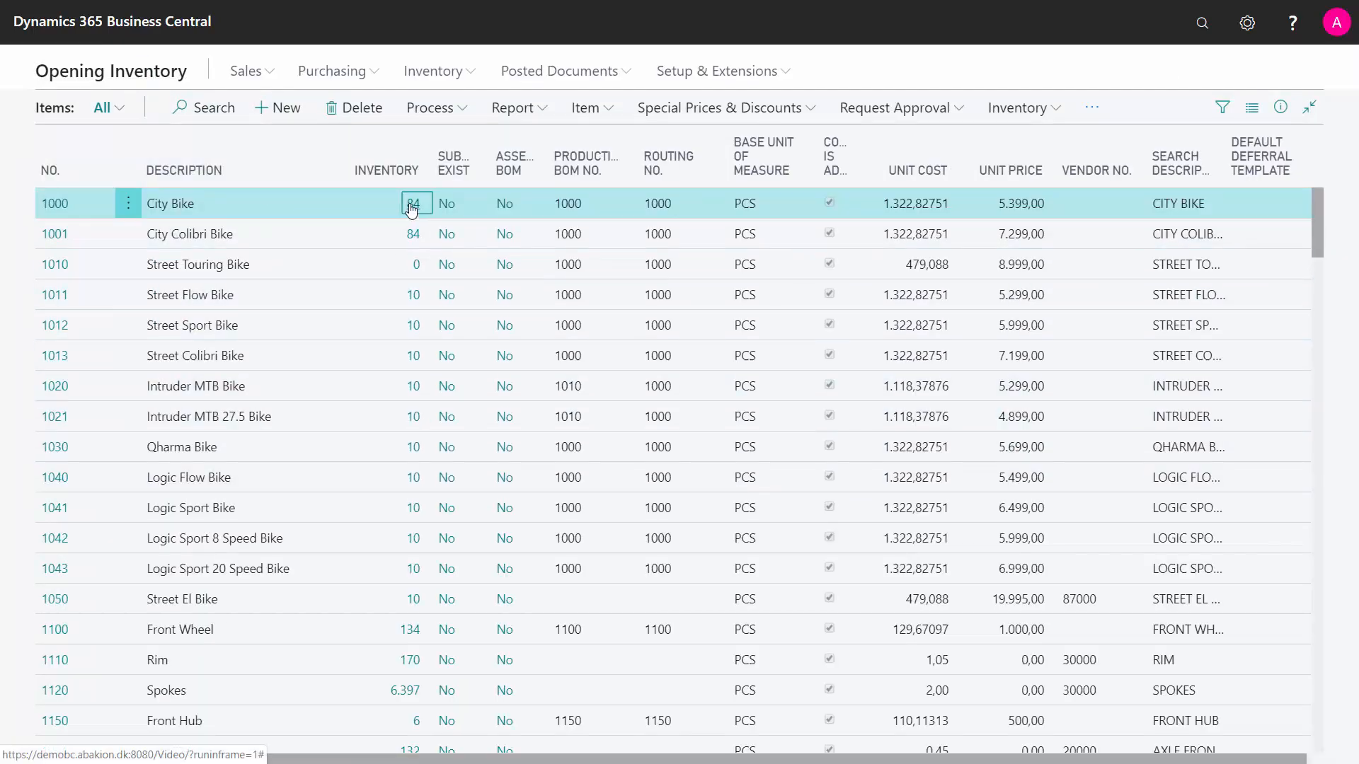
click(412, 204)
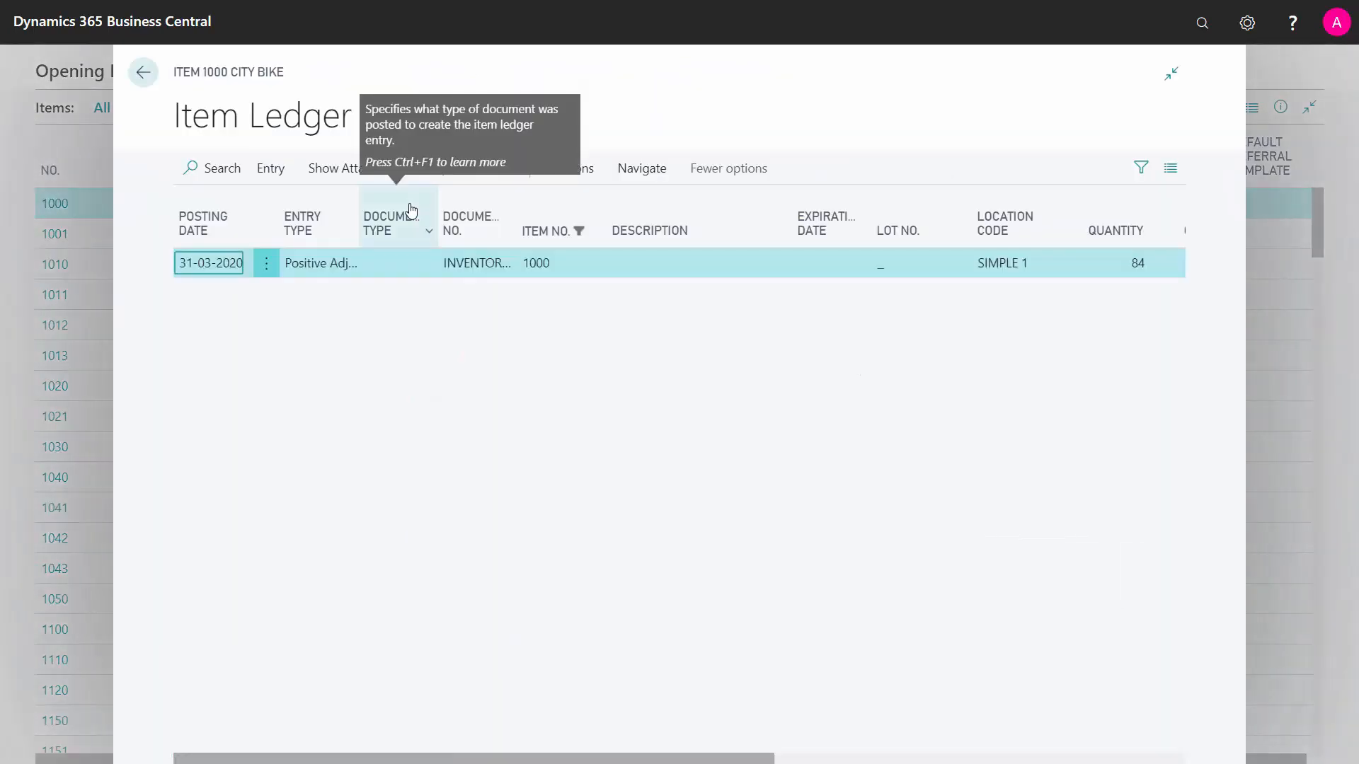
click(143, 72)
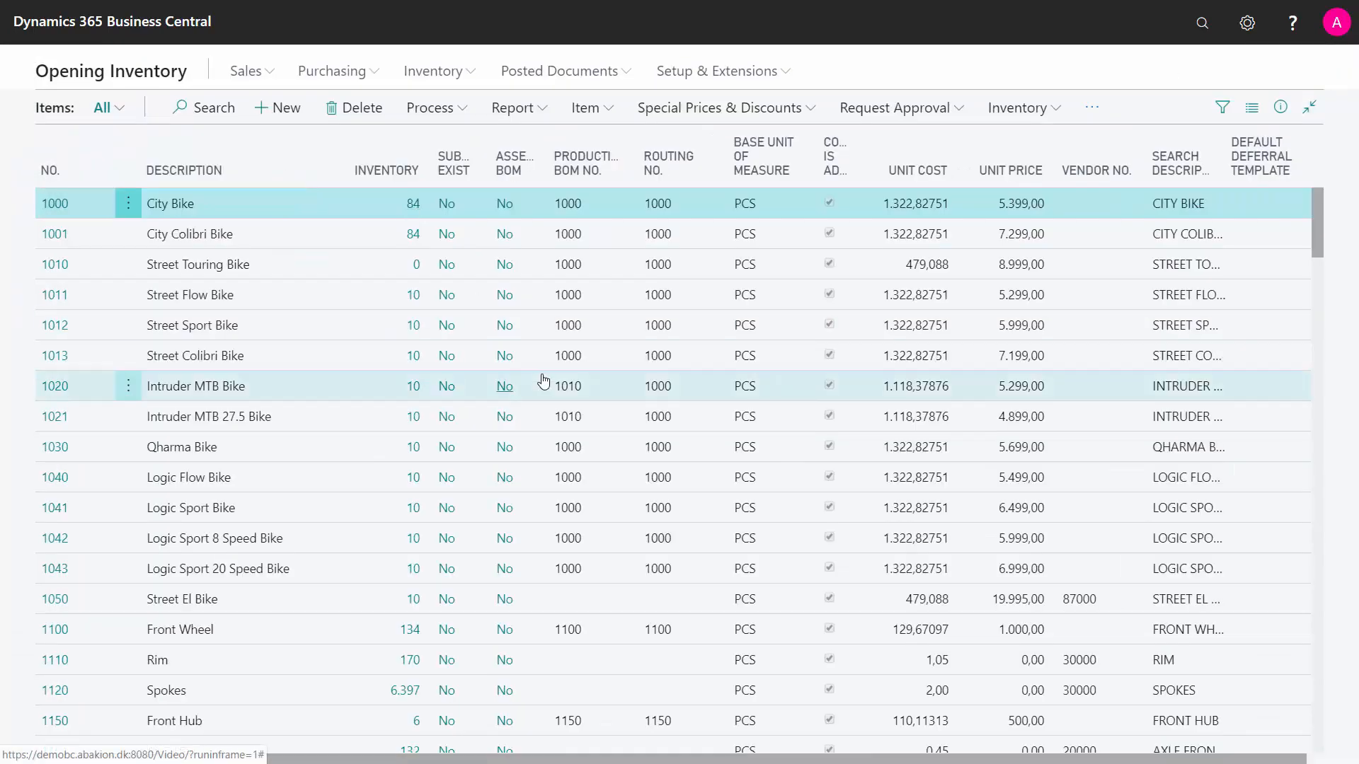